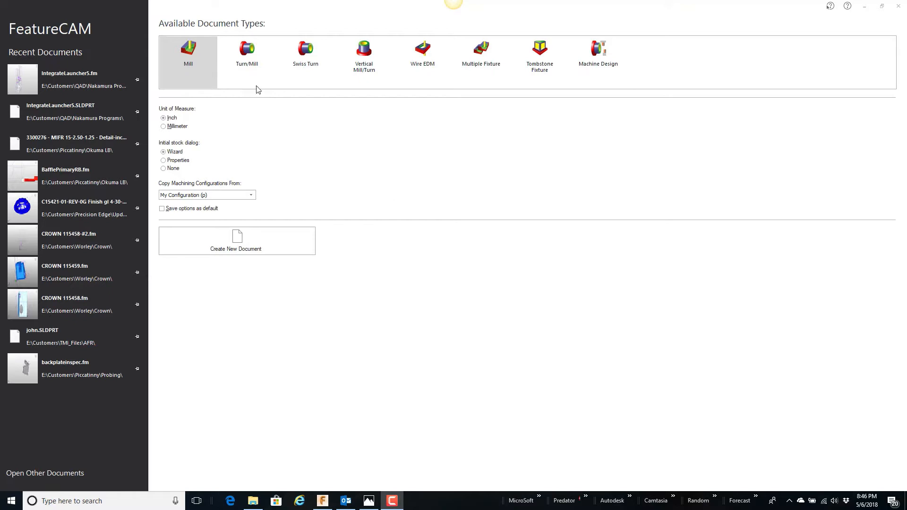
# Create a new Turn/Mill document in inches from the start page.
pyautogui.click(246, 55)
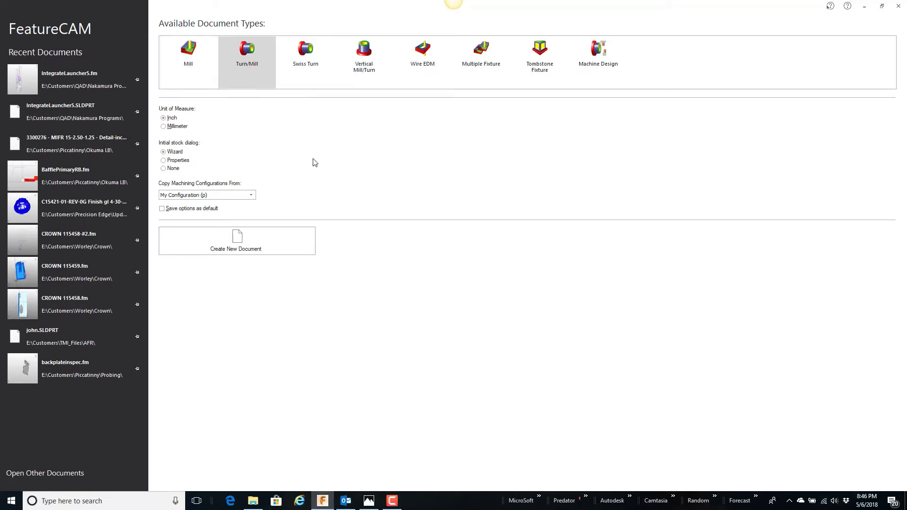
pyautogui.click(237, 241)
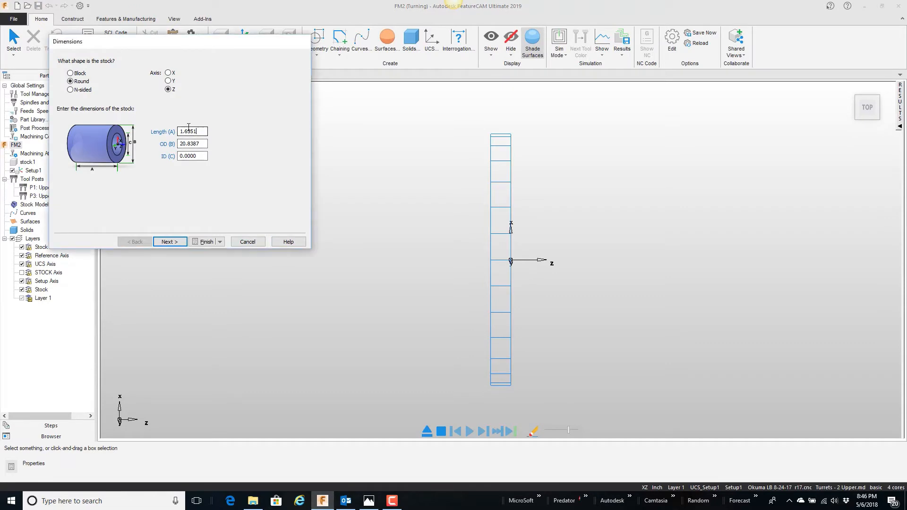
# Define round aluminium stock along Z, length 6 and OD 2, with 4th-axis positioning around Z.
pyautogui.tripleClick(192, 132)
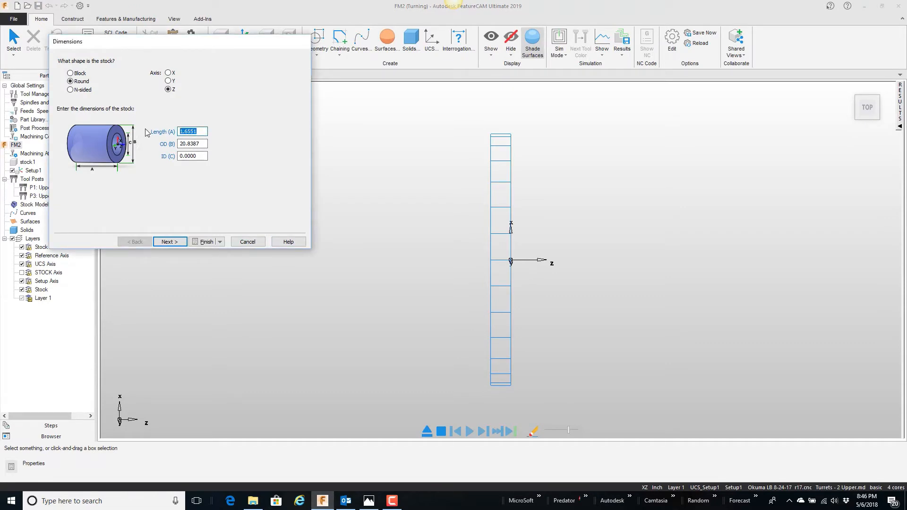
pyautogui.write('6')
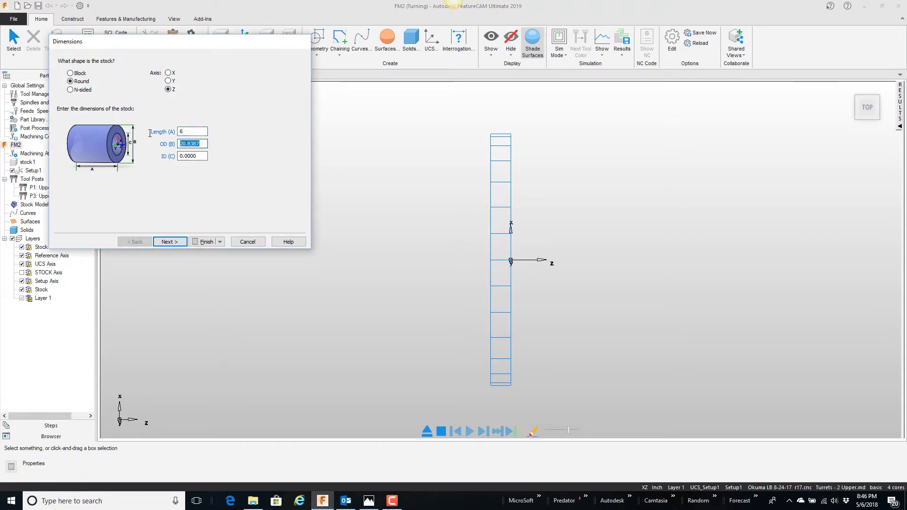
pyautogui.write('2')
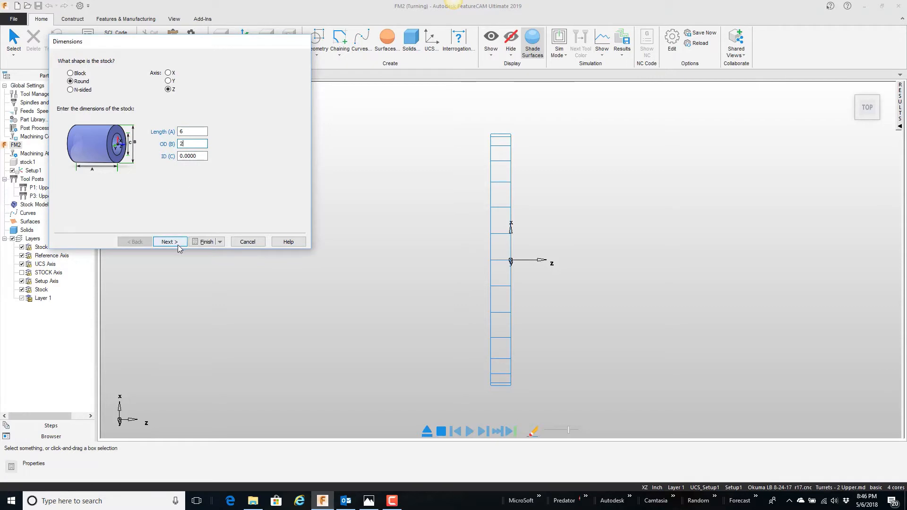
pyautogui.click(169, 241)
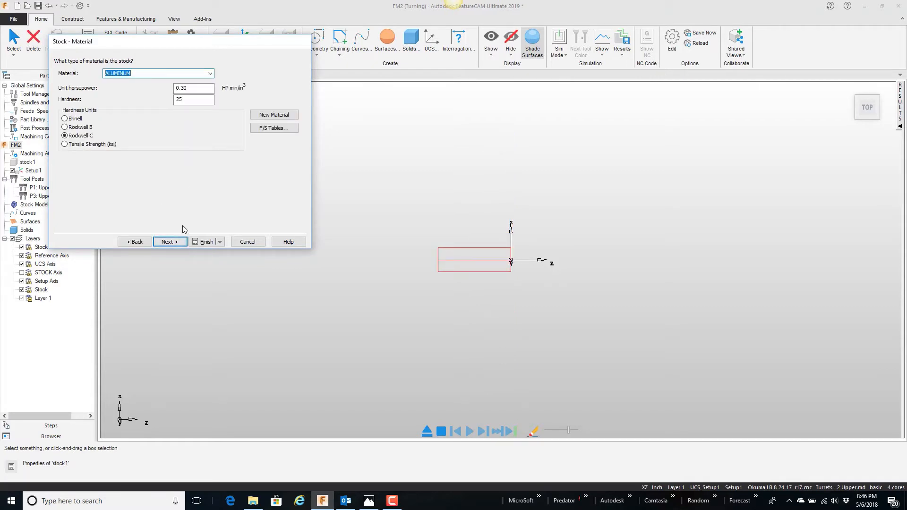
pyautogui.click(169, 241)
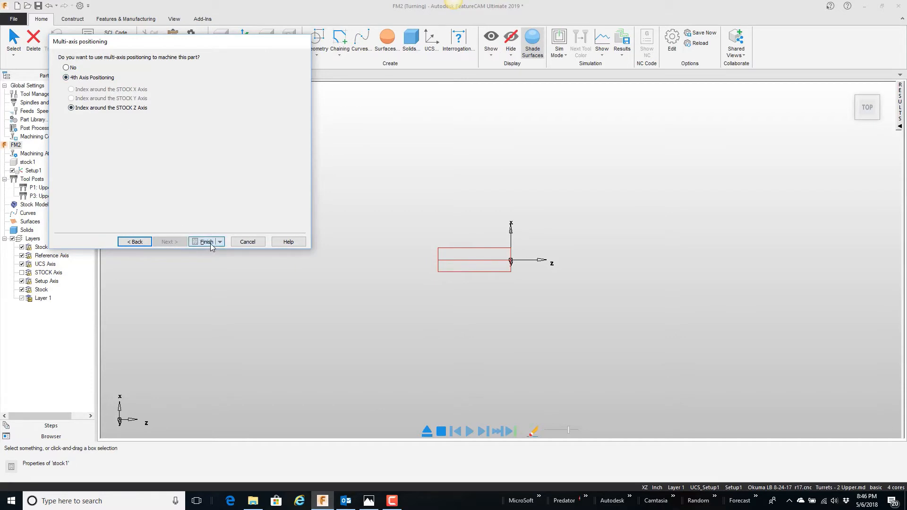
pyautogui.click(204, 241)
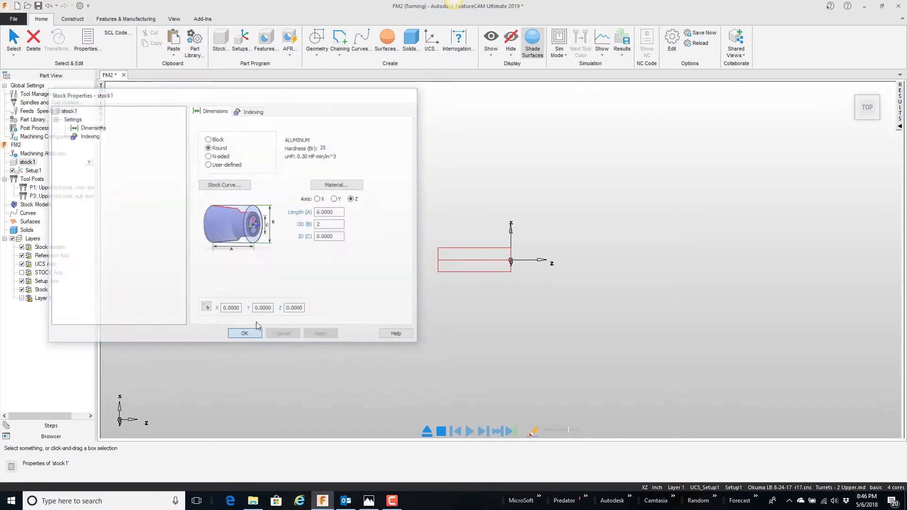
# Accept the stock properties, view the bar end-on from the right, and start the Curve Wizard.
pyautogui.click(244, 334)
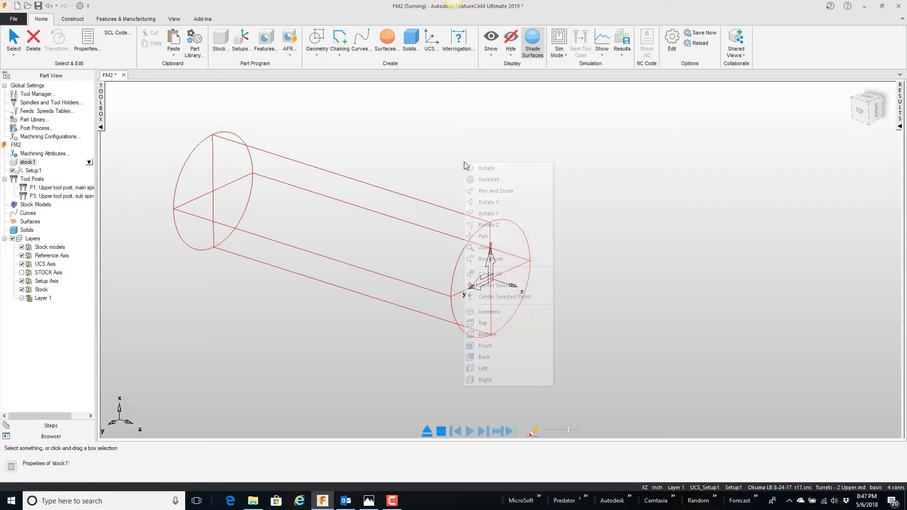
pyautogui.moveTo(483, 367)
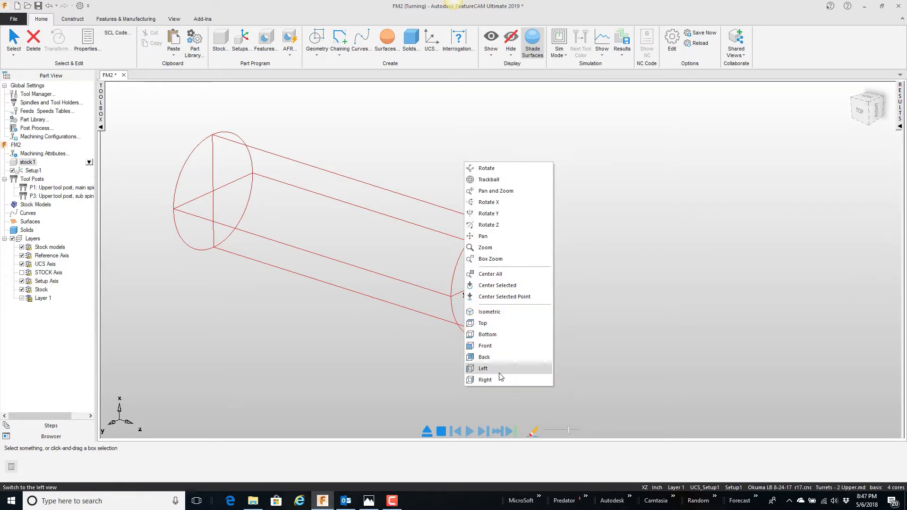
pyautogui.click(485, 380)
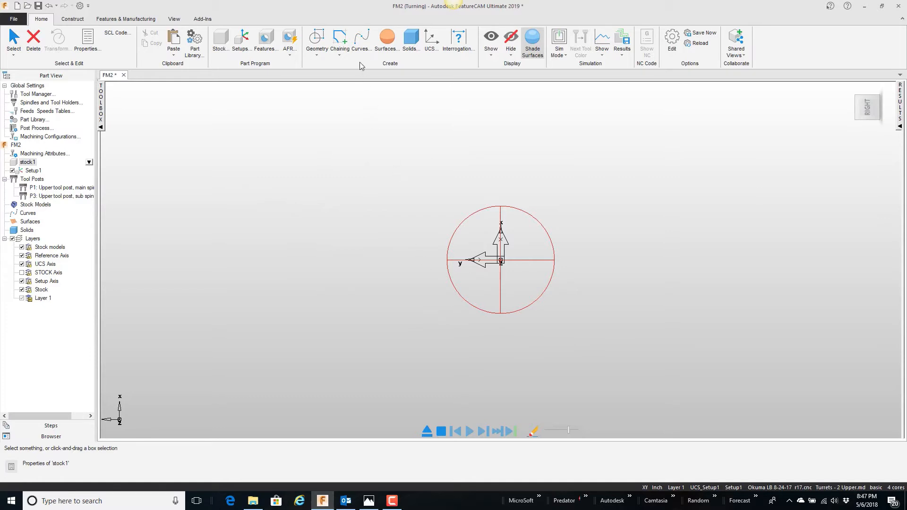
pyautogui.click(360, 41)
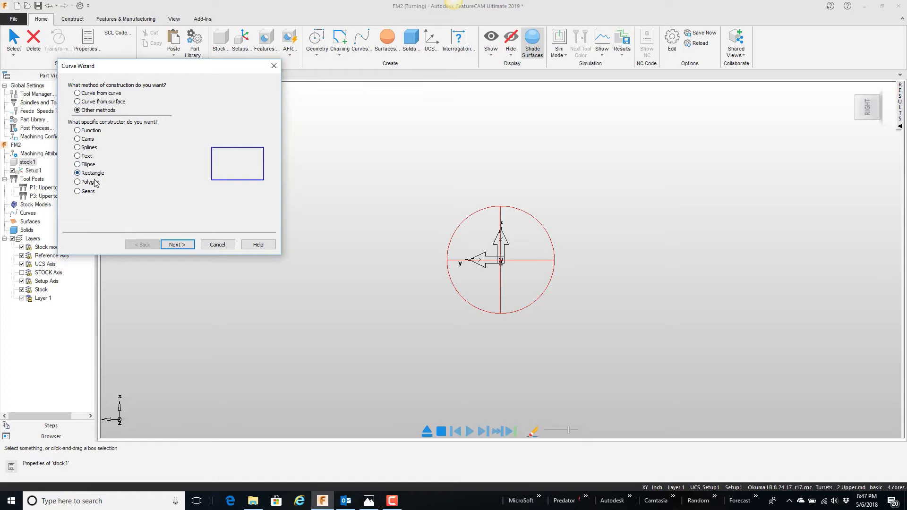
# Create a 5-sided polygon curve, 1 inch centre to corner, previewed on the stock end.
pyautogui.click(76, 182)
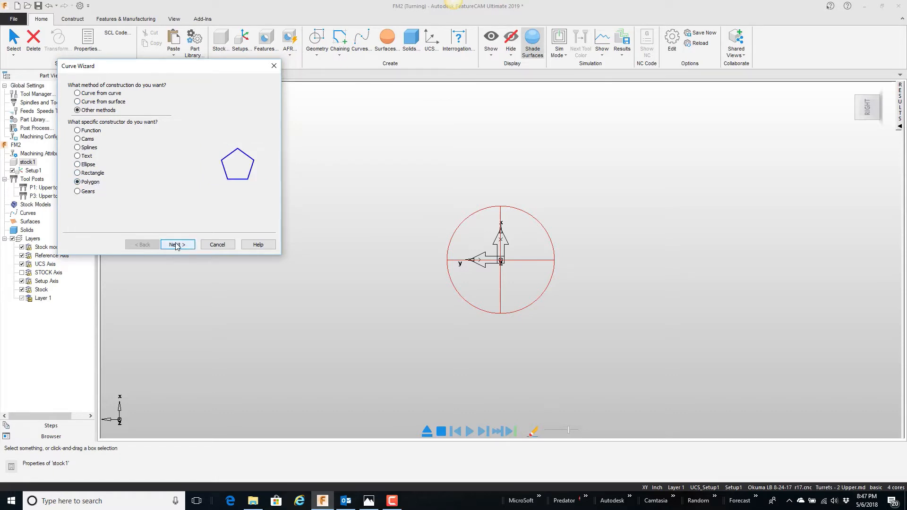
pyautogui.click(176, 244)
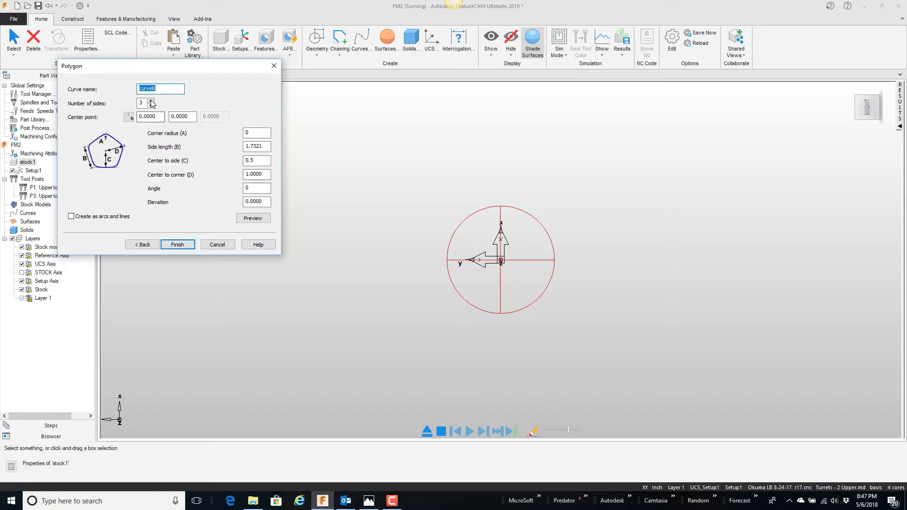
pyautogui.click(151, 101)
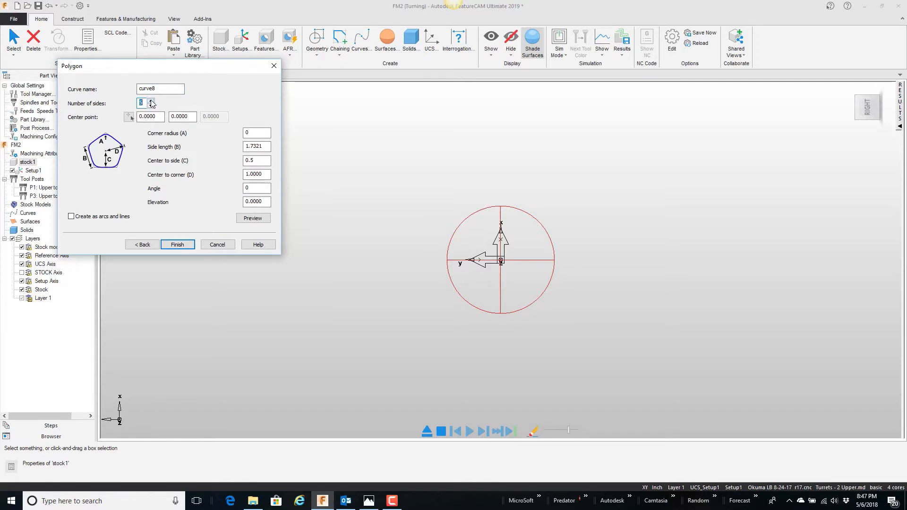
pyautogui.moveTo(194, 131)
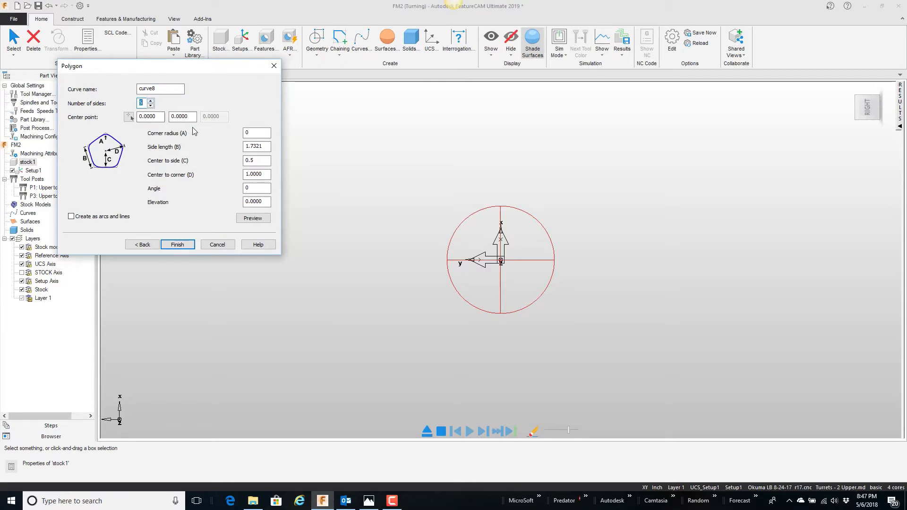
pyautogui.moveTo(195, 215)
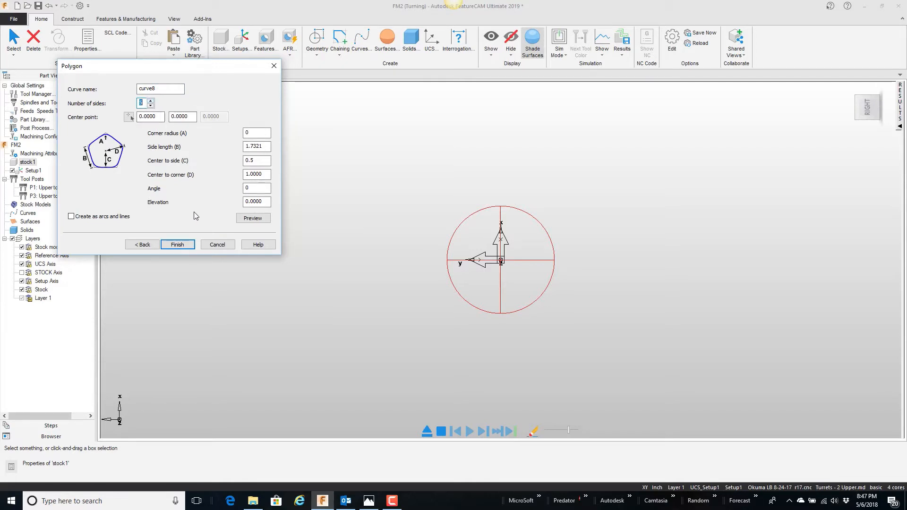
pyautogui.moveTo(241, 202)
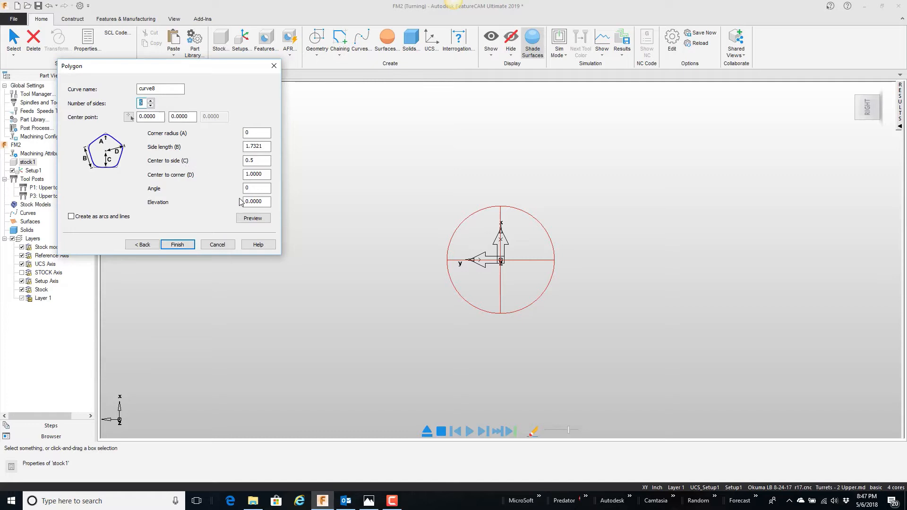
pyautogui.click(253, 218)
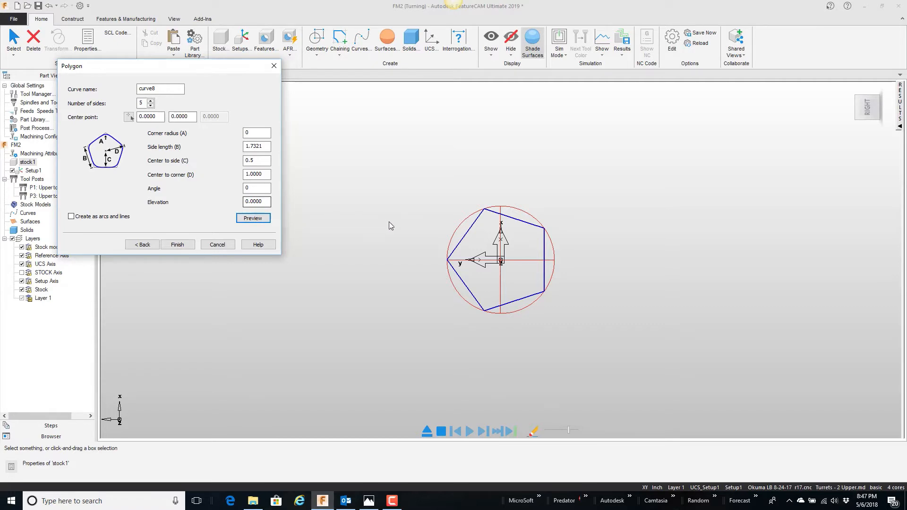
pyautogui.moveTo(483, 217)
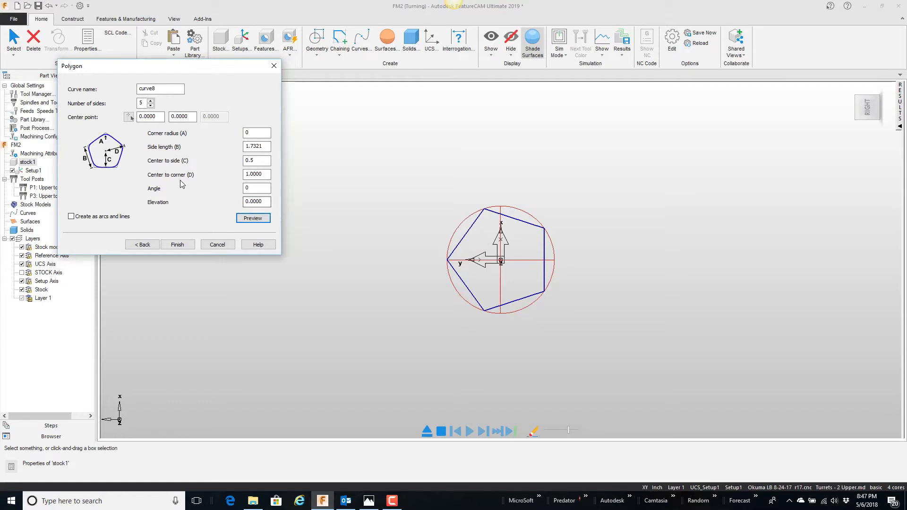
pyautogui.moveTo(131, 168)
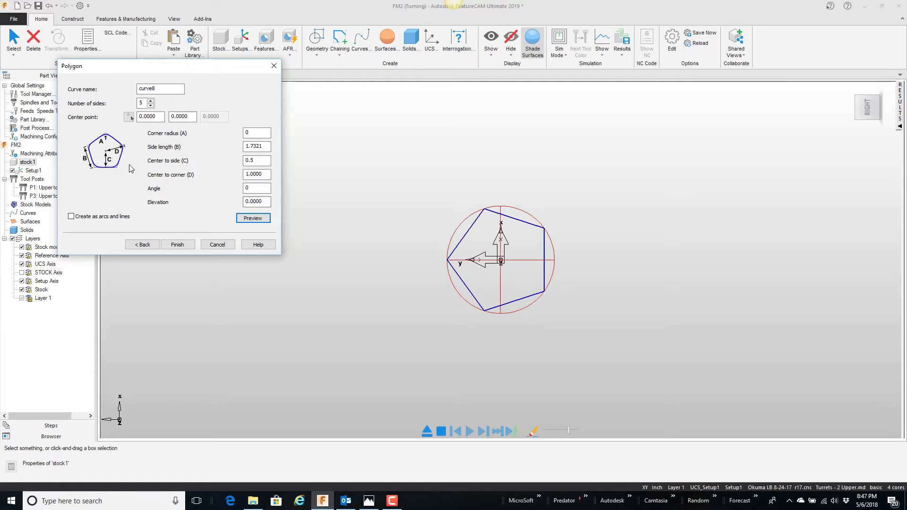
pyautogui.moveTo(131, 147)
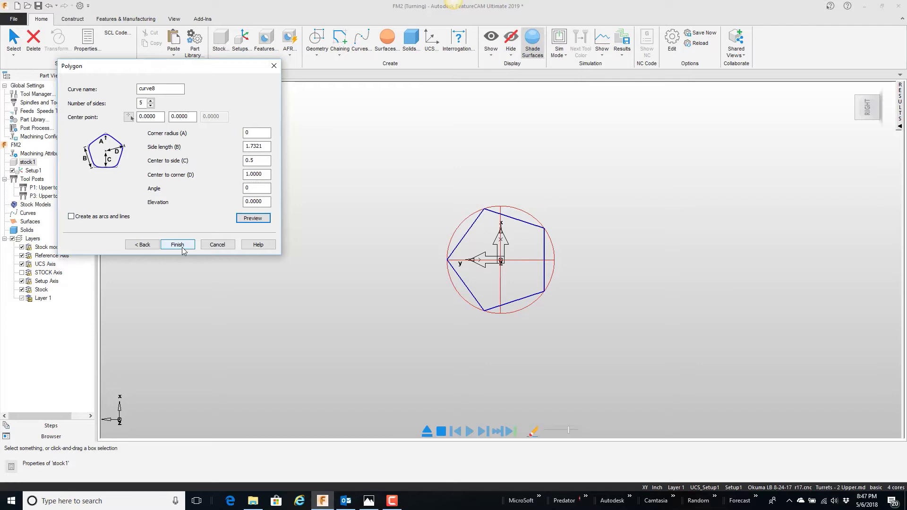
pyautogui.click(177, 244)
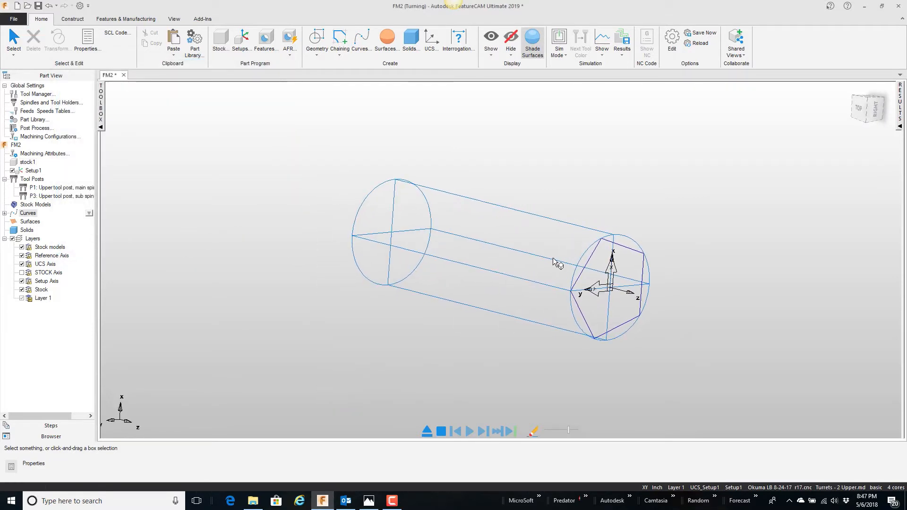
# Start a Turn/Mill boss feature from the selected pentagon curve8 as its boundary.
pyautogui.click(608, 246)
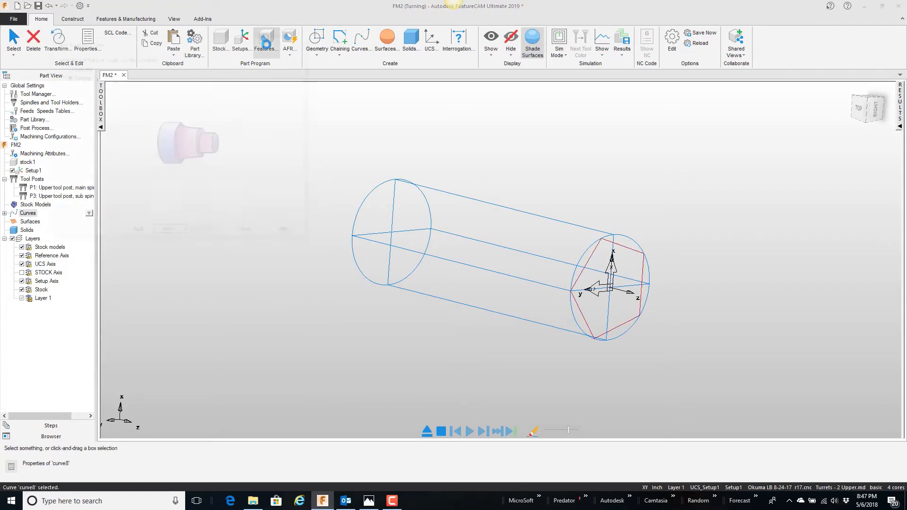
pyautogui.click(265, 41)
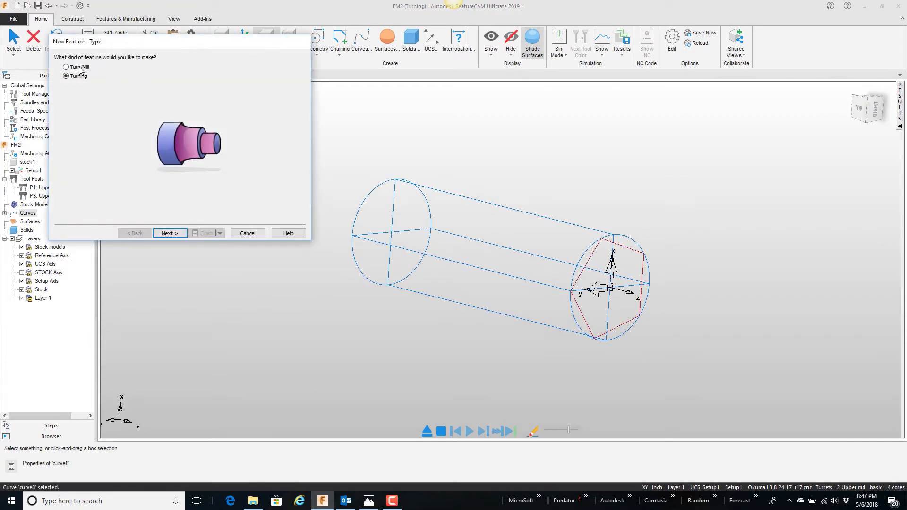
pyautogui.click(66, 67)
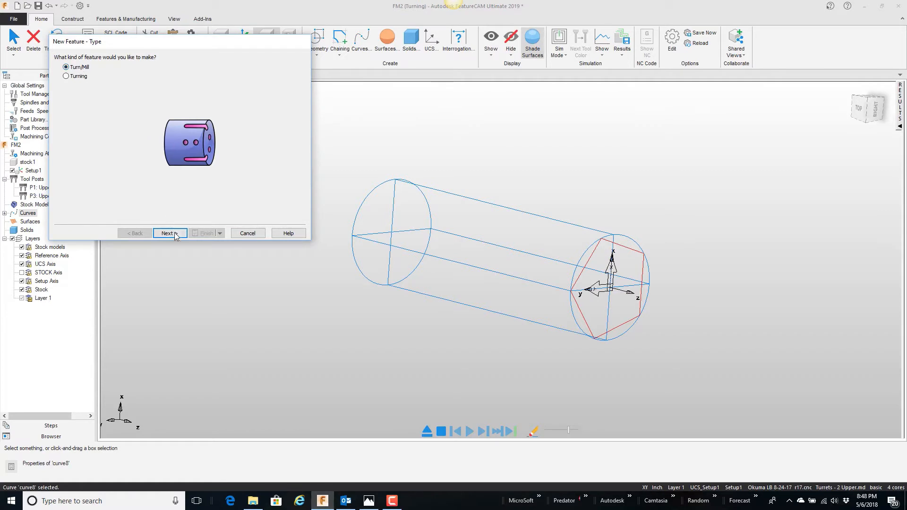
pyautogui.click(170, 233)
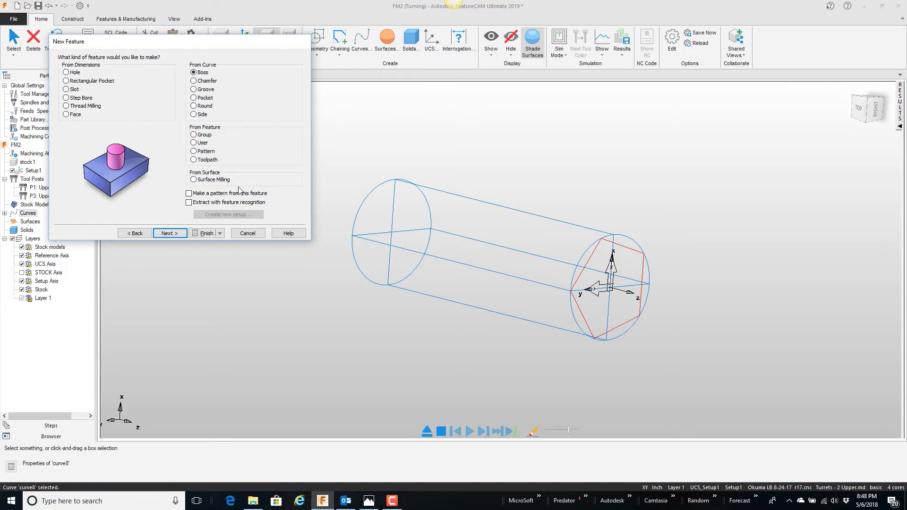
pyautogui.click(169, 232)
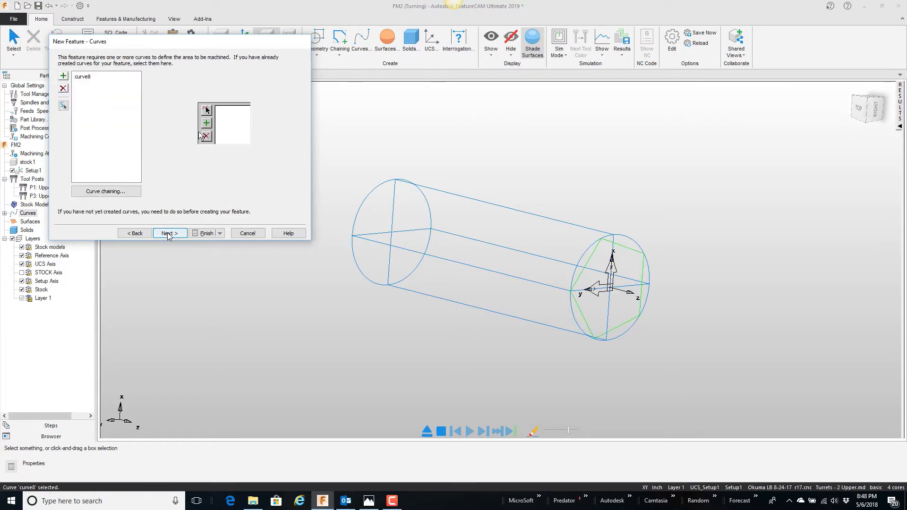
# Keep curve8, default location and 0.5 height, and turn off the rough pass, leaving only a finish pass.
pyautogui.click(169, 233)
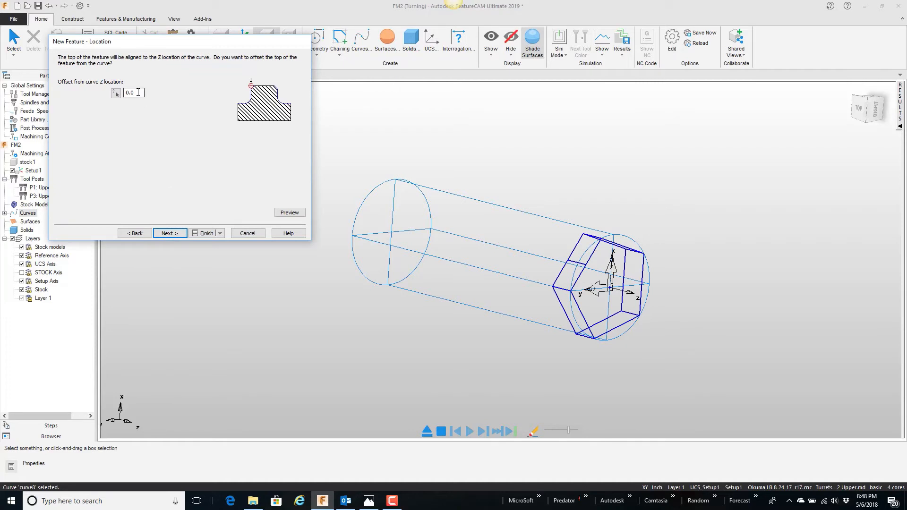
pyautogui.click(169, 233)
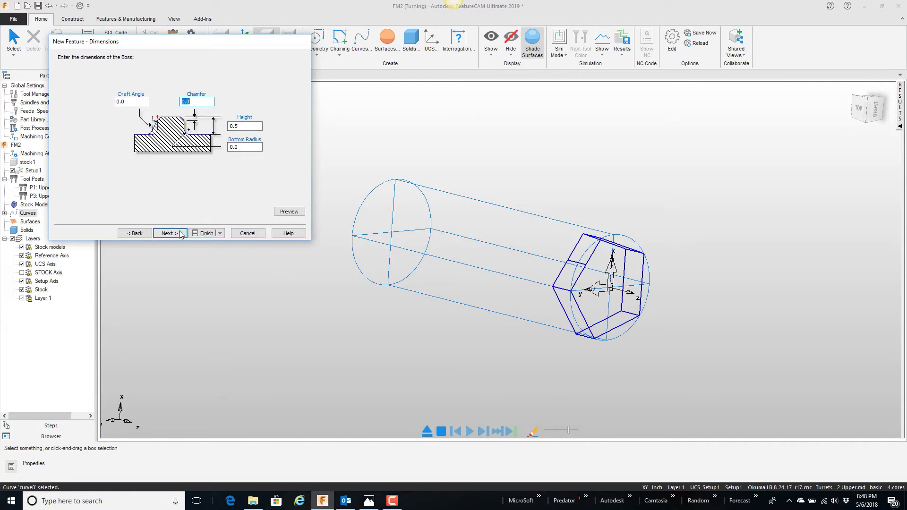
pyautogui.click(168, 233)
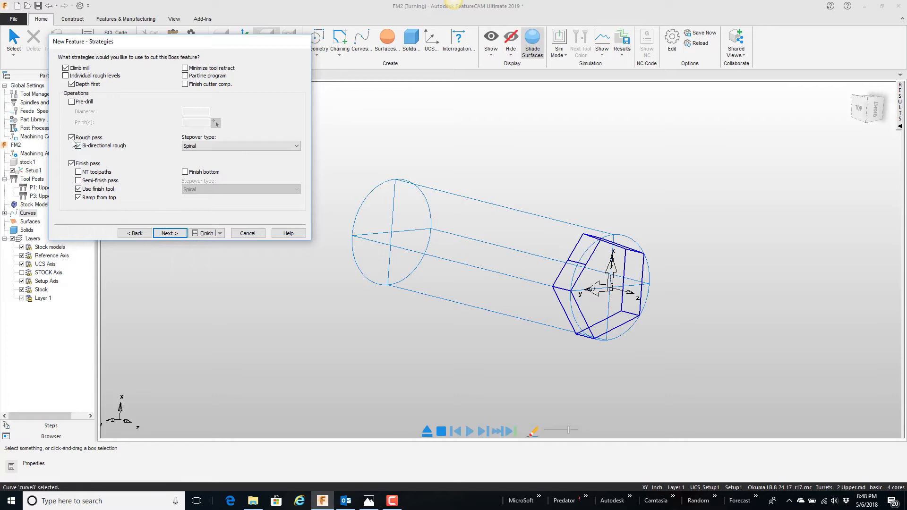
pyautogui.click(73, 137)
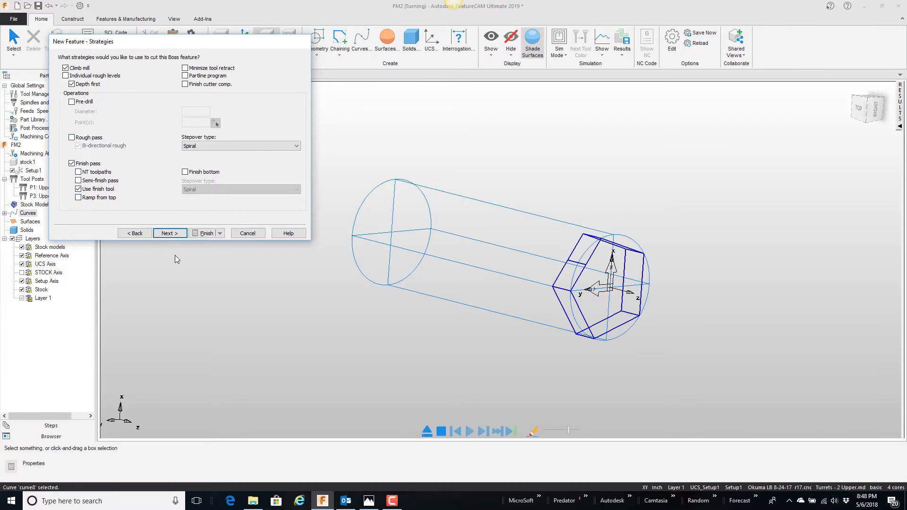
pyautogui.click(168, 233)
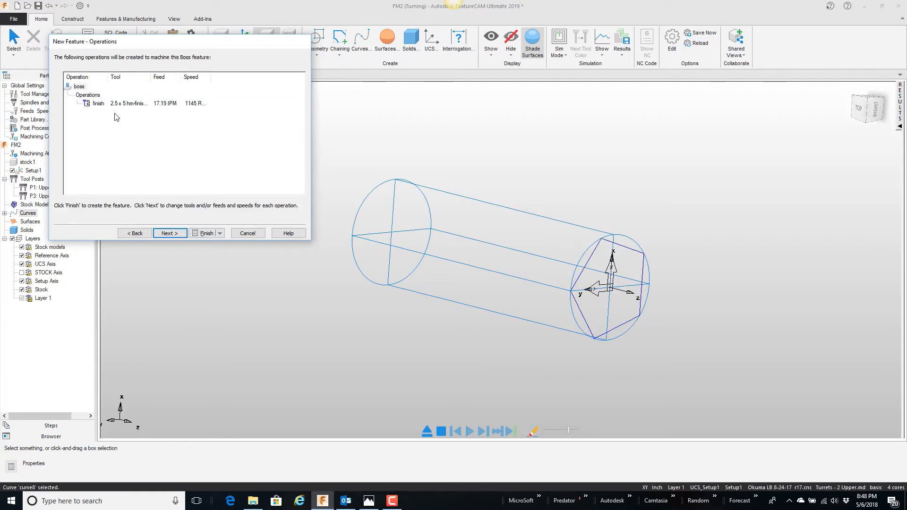
pyautogui.moveTo(553, 254)
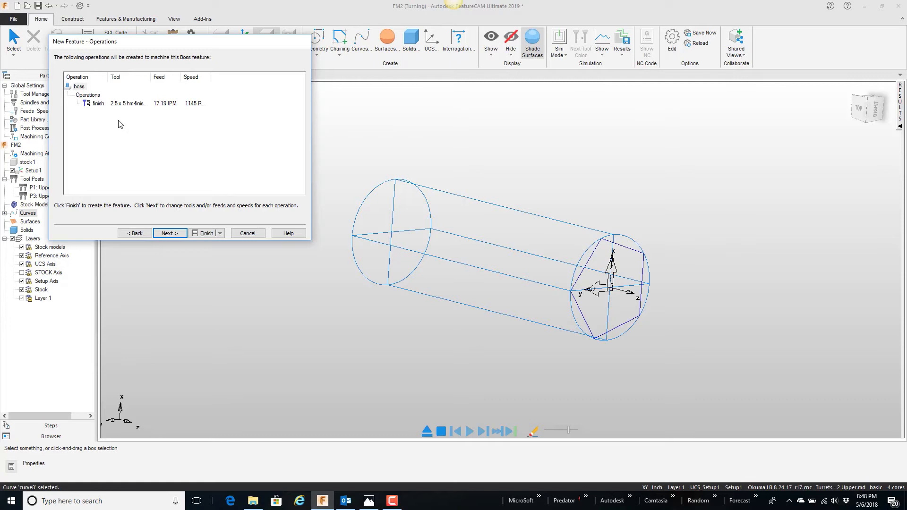
pyautogui.moveTo(161, 138)
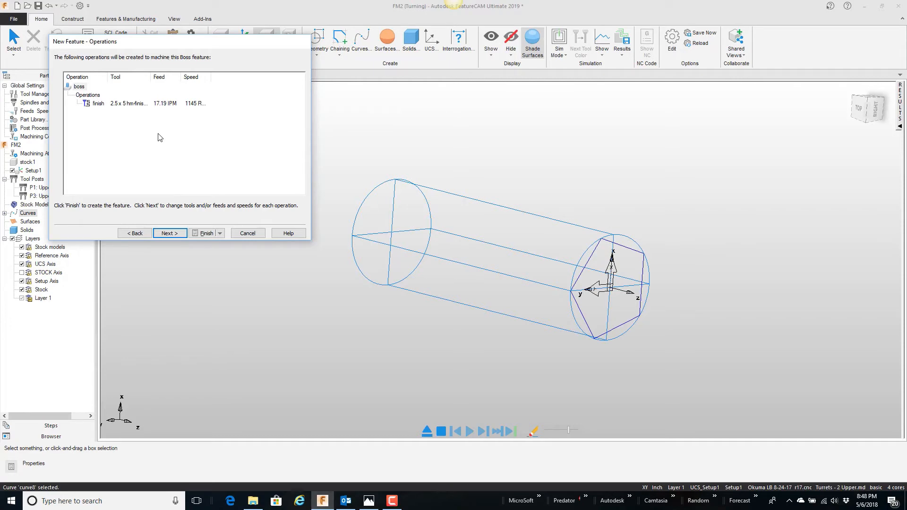
pyautogui.moveTo(148, 151)
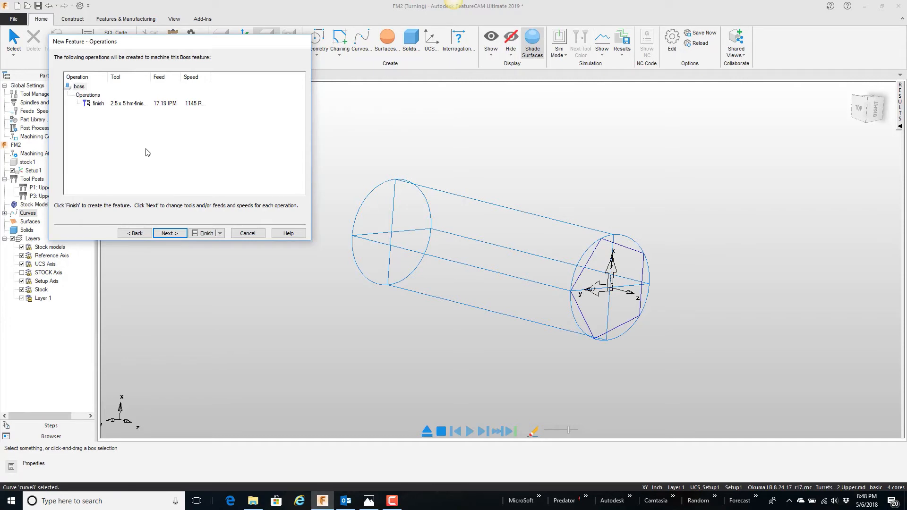
# Advance from the operations list to the default tool for the finish operation.
pyautogui.click(170, 234)
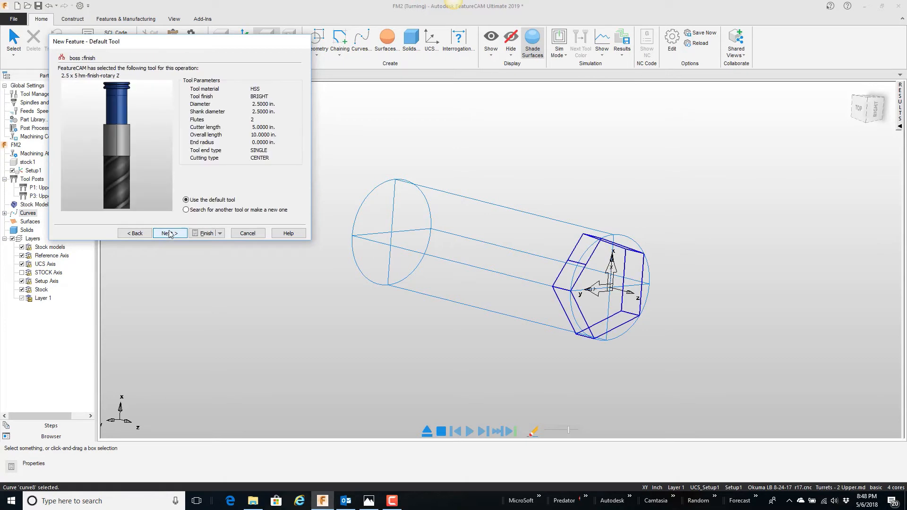
# Search for a 0.75-diameter tool, pick endmill0750:high, and finish creating boss1.
pyautogui.click(187, 209)
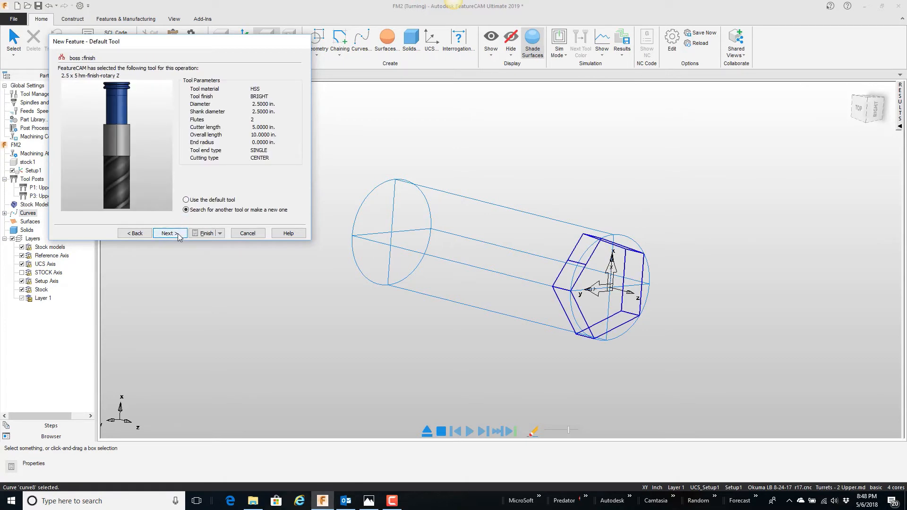
pyautogui.click(167, 234)
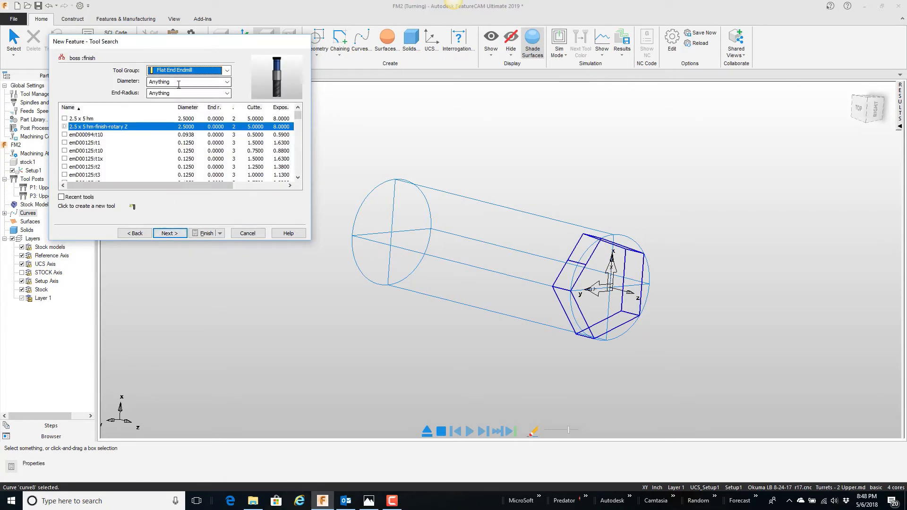
pyautogui.write('.75')
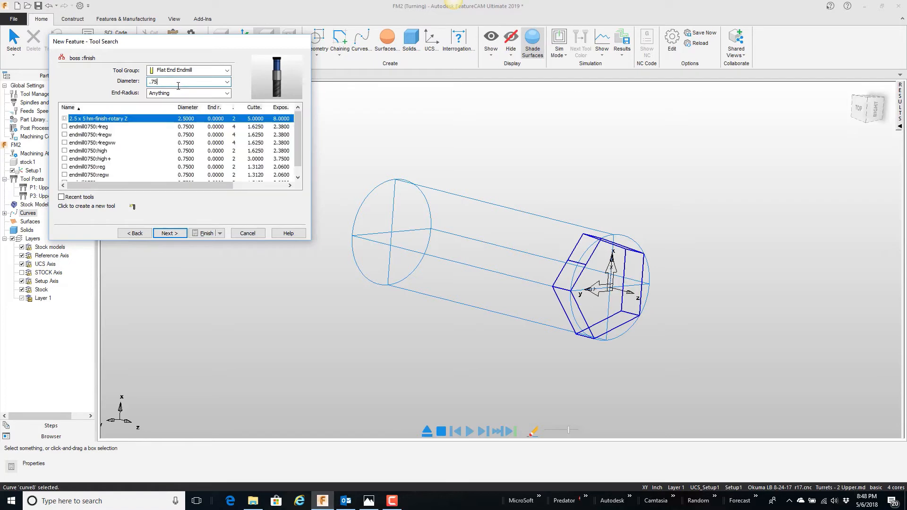
pyautogui.click(93, 151)
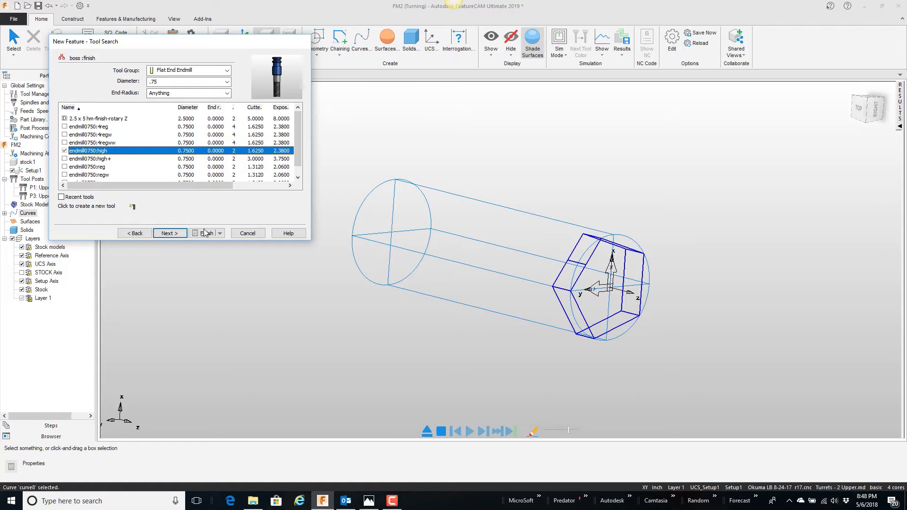
pyautogui.click(205, 233)
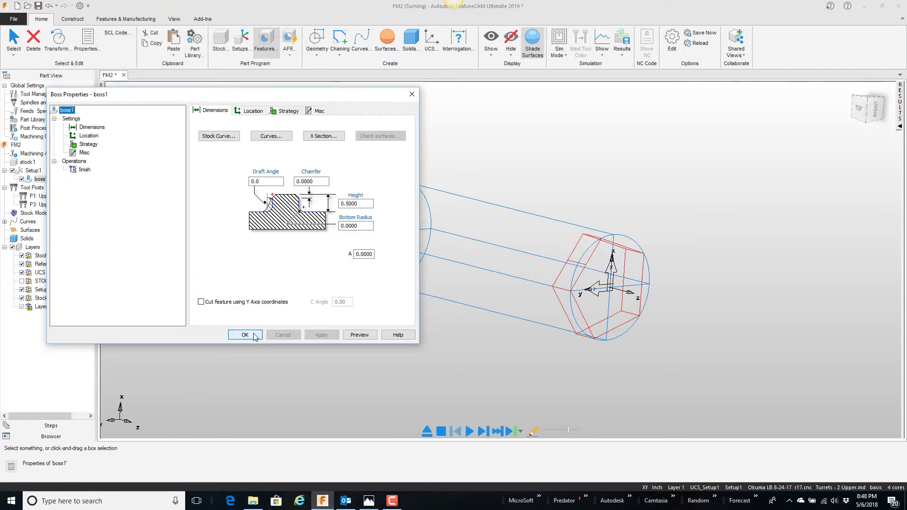
pyautogui.click(243, 336)
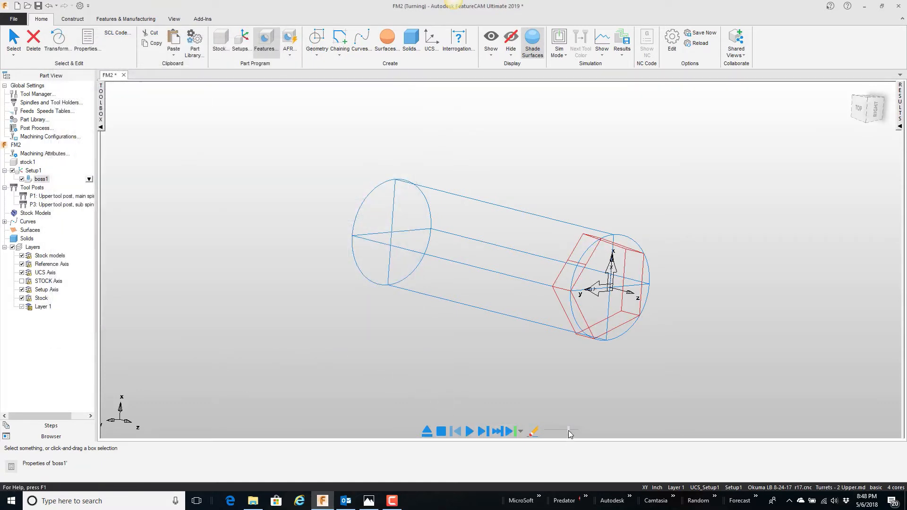
# Run the 3D simulation of boss1's finish toolpath around the pentagon.
pyautogui.click(469, 431)
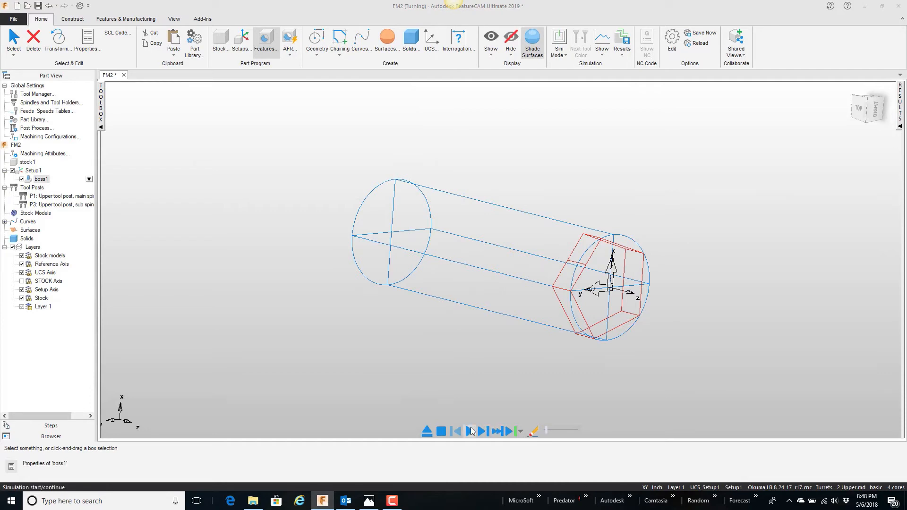
pyautogui.click(469, 431)
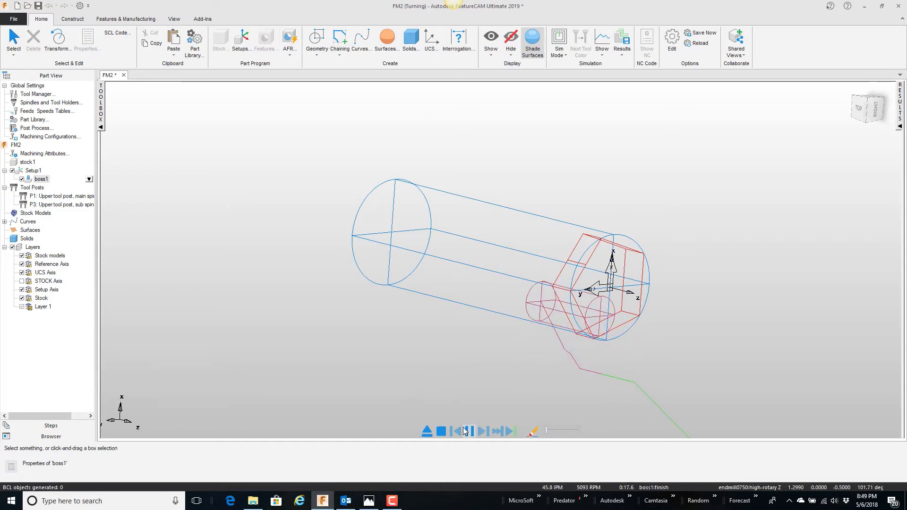
pyautogui.click(466, 432)
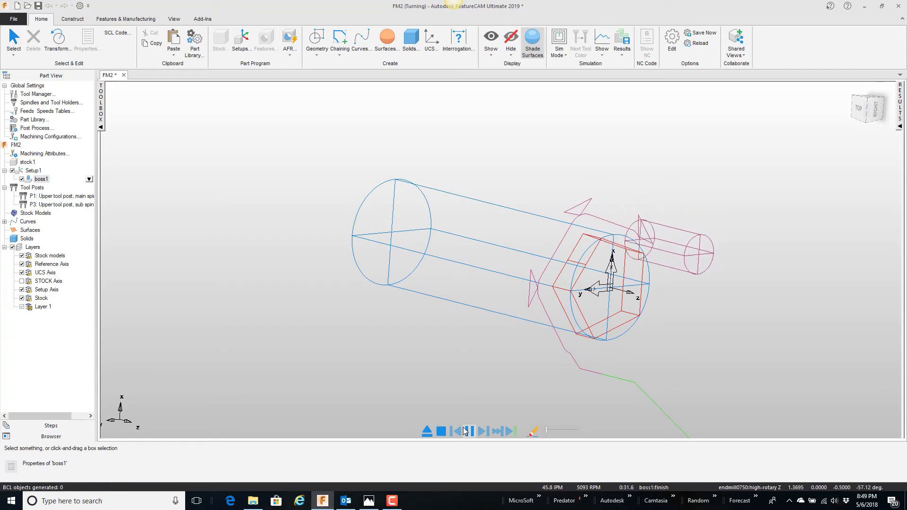
pyautogui.click(468, 432)
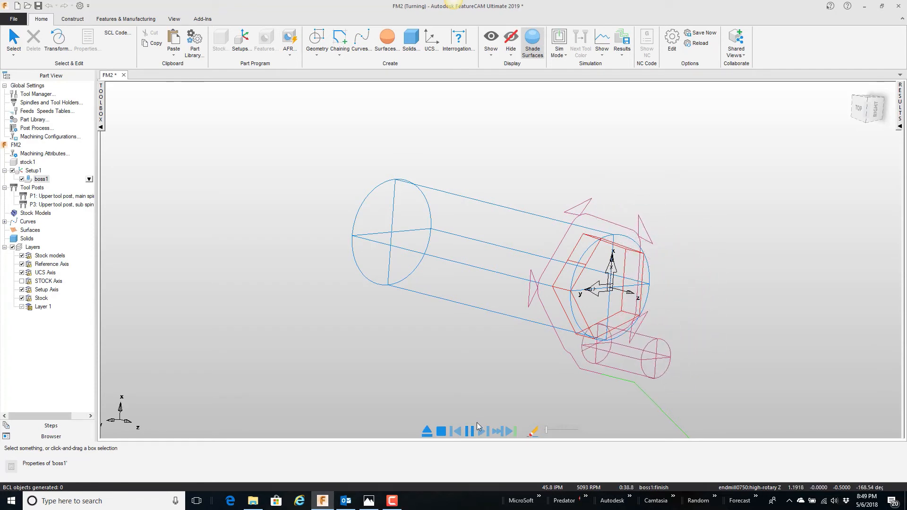
pyautogui.click(443, 431)
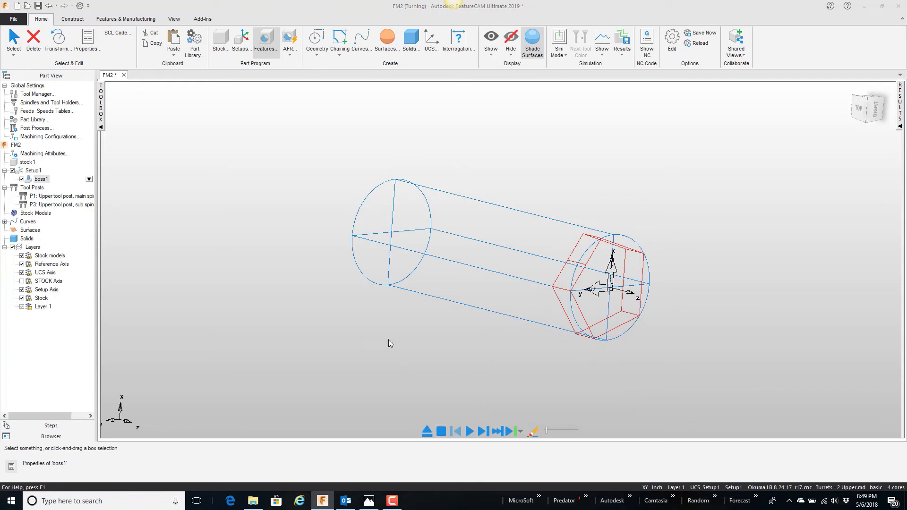
# View the bar end-on to see the pentagon boss outline inside the round stock.
pyautogui.rightClick(388, 342)
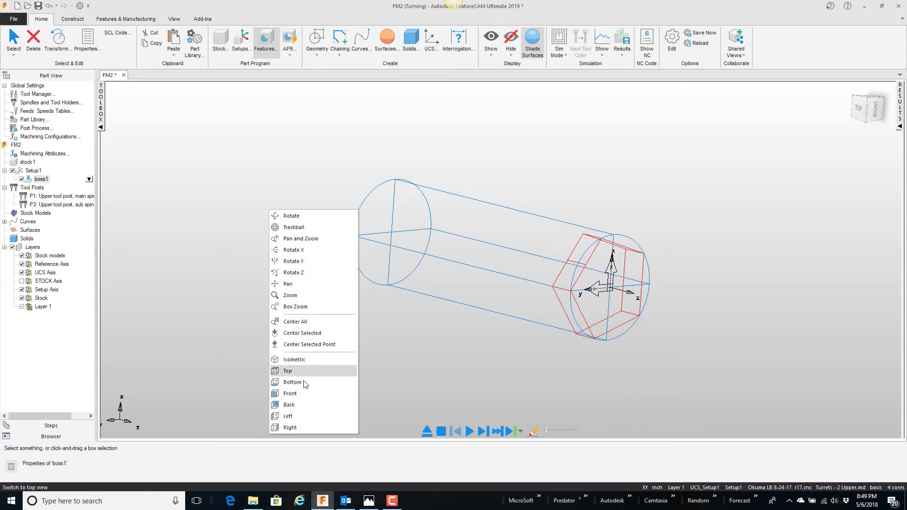
pyautogui.click(287, 371)
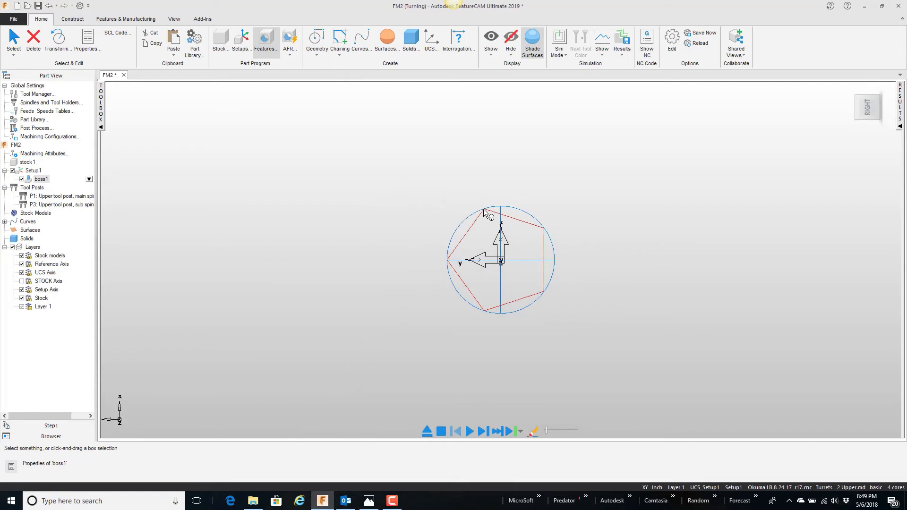
pyautogui.moveTo(469, 209)
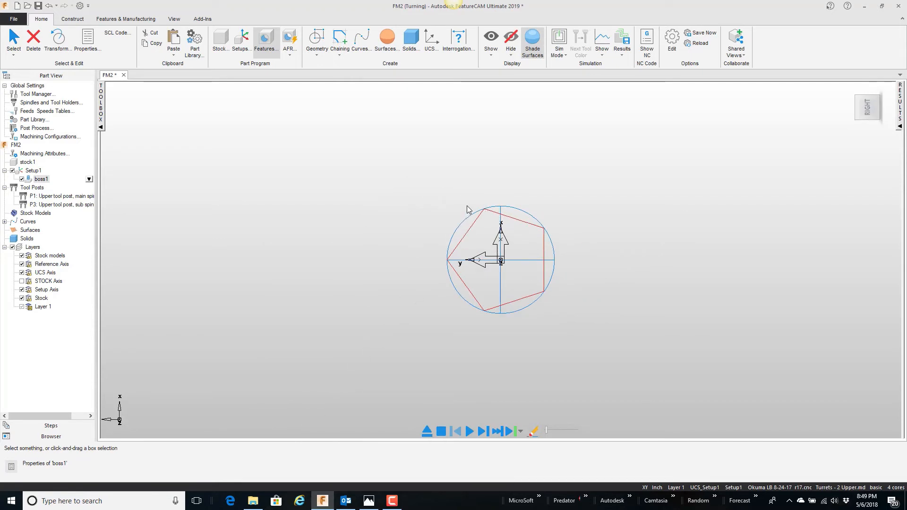
pyautogui.moveTo(478, 219)
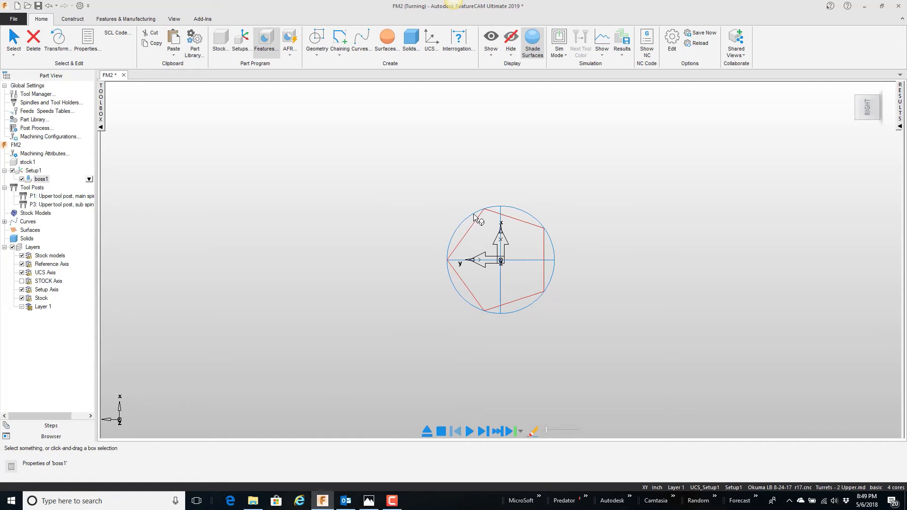
pyautogui.moveTo(492, 190)
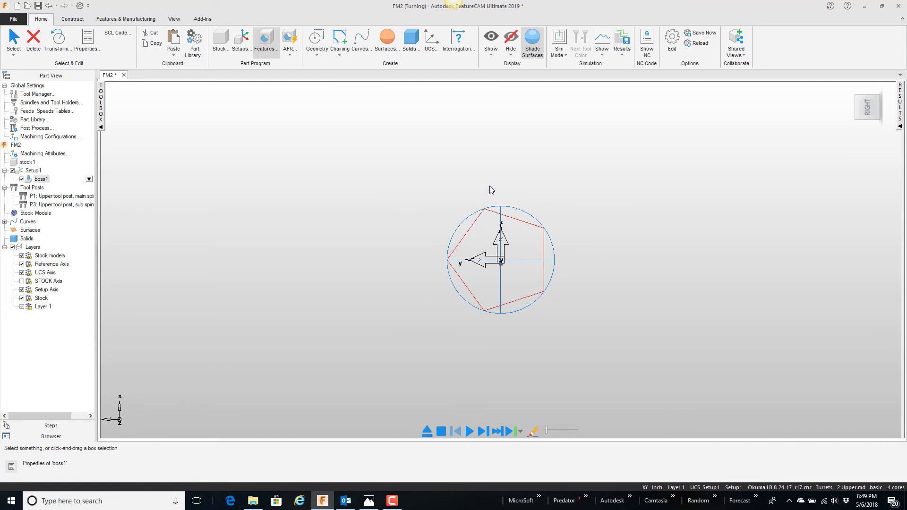
pyautogui.moveTo(492, 207)
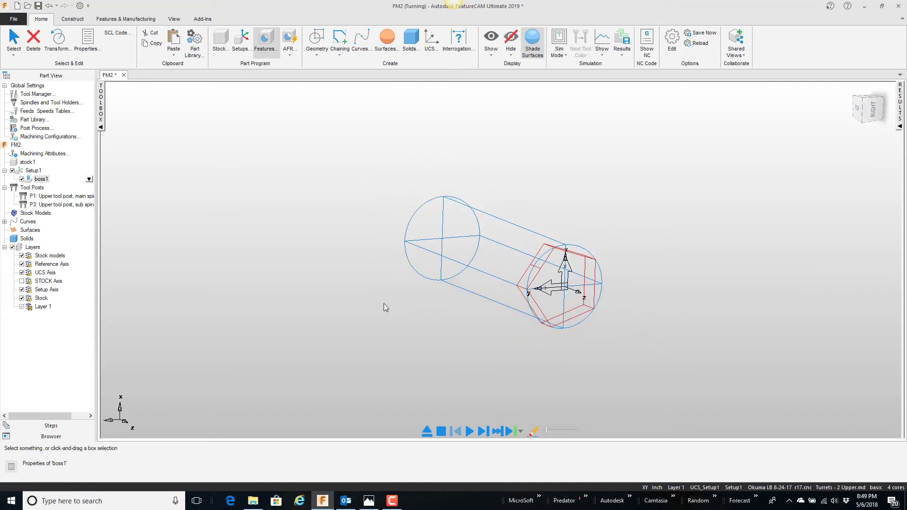
# Set boss1's finish Total stock attribute to 0 on the Milling tab and regenerate its toolpath.
pyautogui.doubleClick(41, 179)
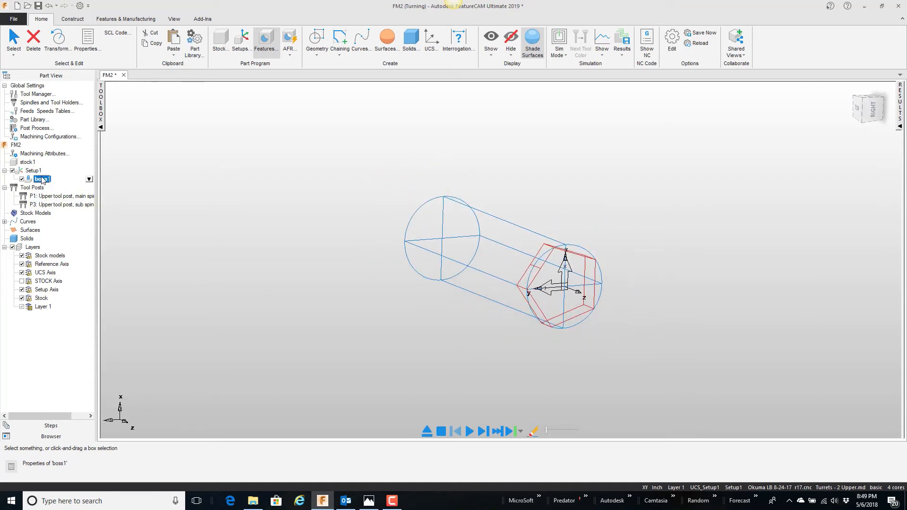
pyautogui.doubleClick(40, 179)
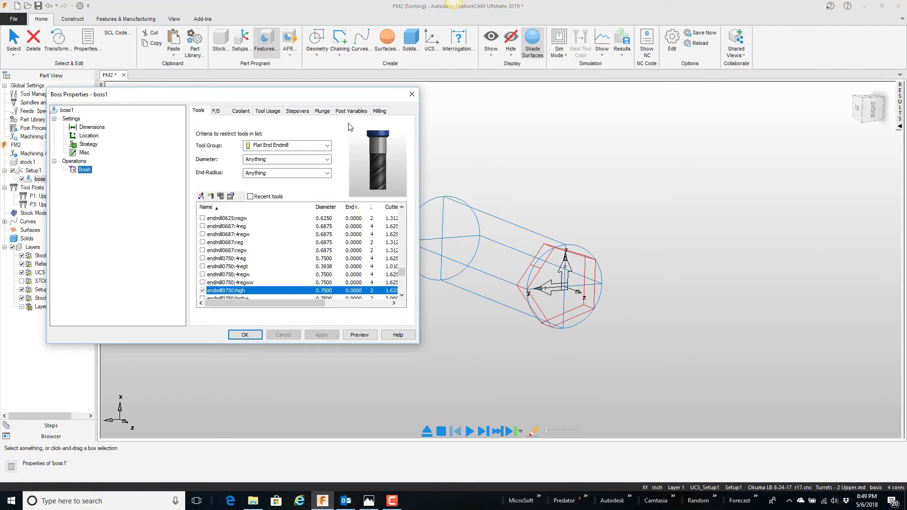
pyautogui.click(379, 110)
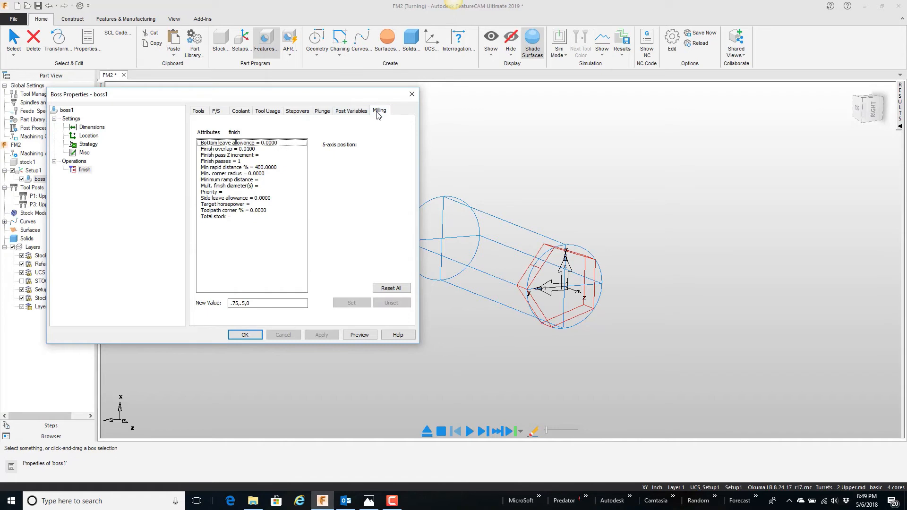
pyautogui.click(221, 215)
pyautogui.write('0')
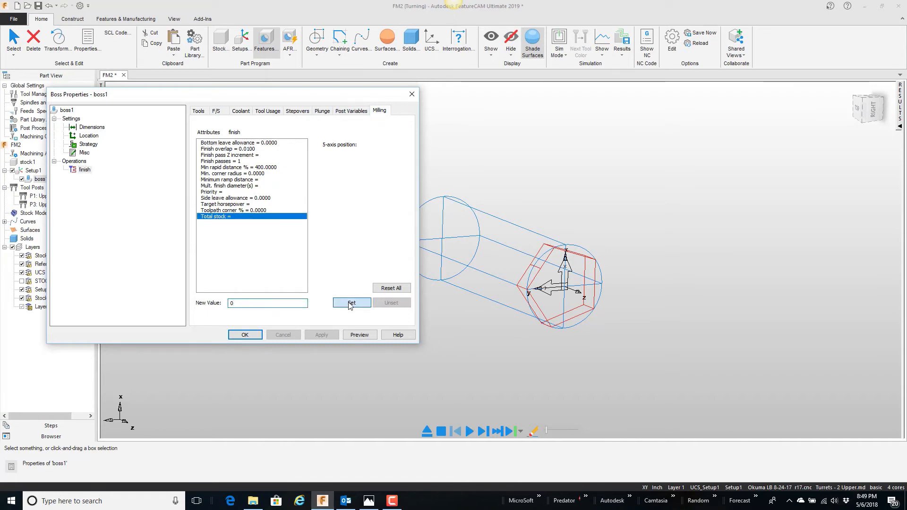
pyautogui.click(245, 335)
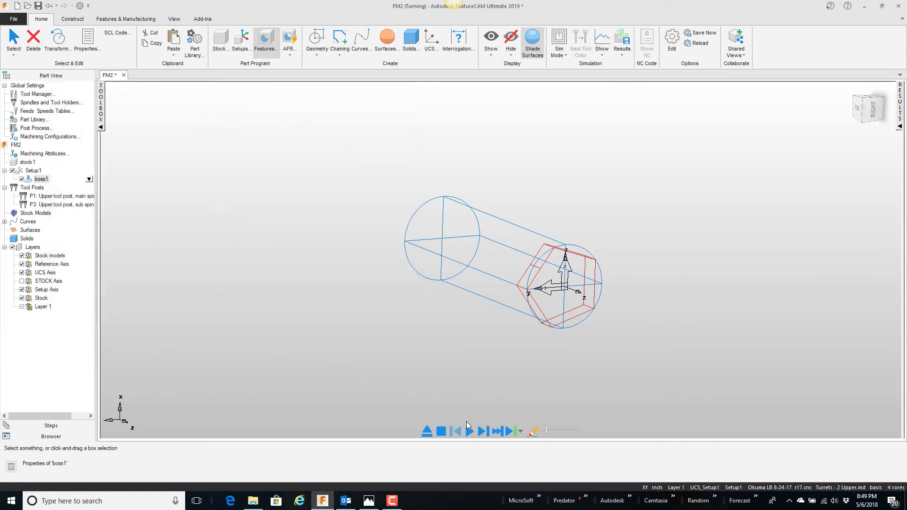
pyautogui.click(468, 432)
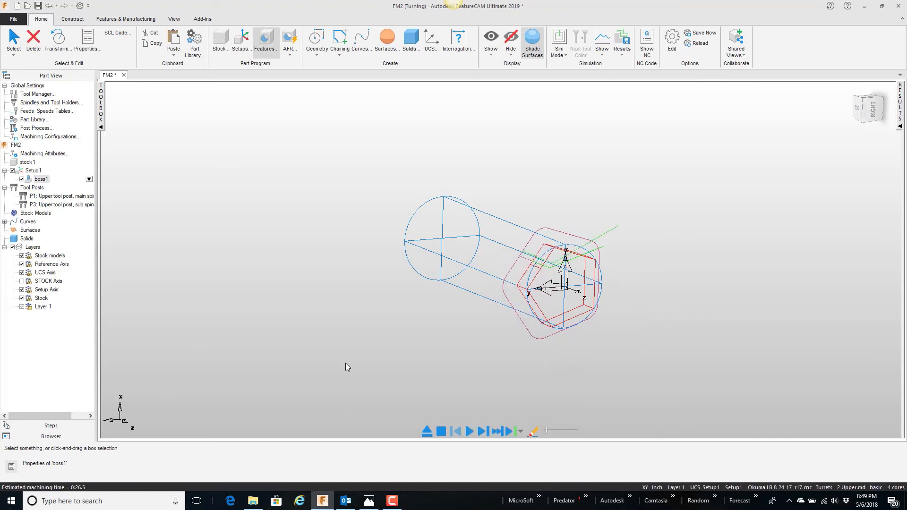
# Select stock1 so the toolpath disappears, leaving only the bar and pentagon outline.
pyautogui.click(441, 431)
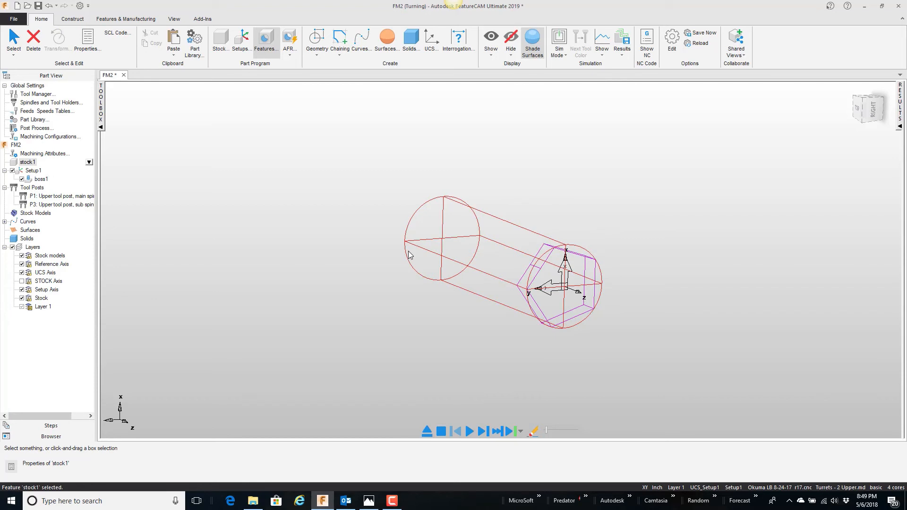
pyautogui.moveTo(532, 274)
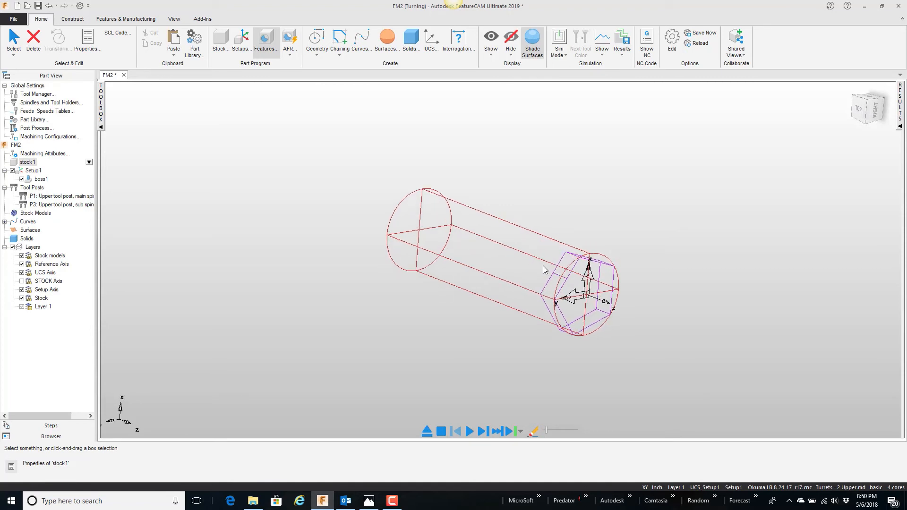
pyautogui.moveTo(560, 277)
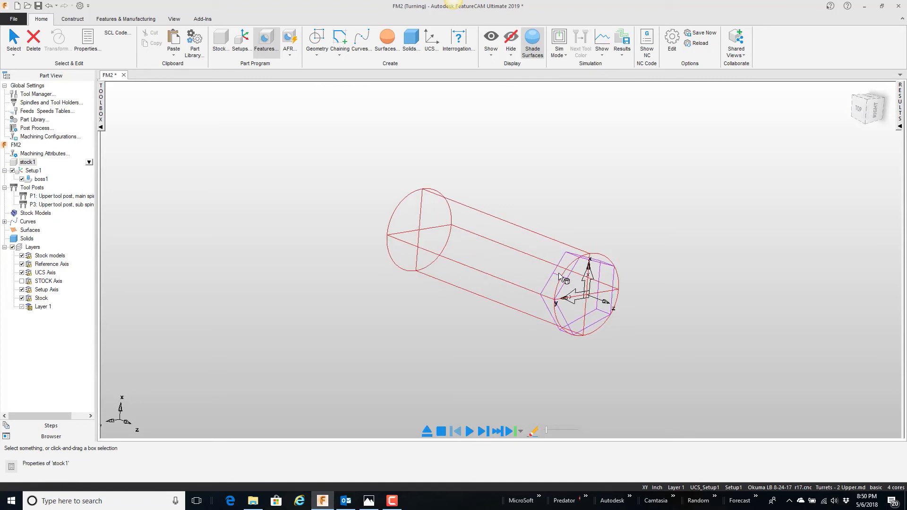
pyautogui.click(559, 40)
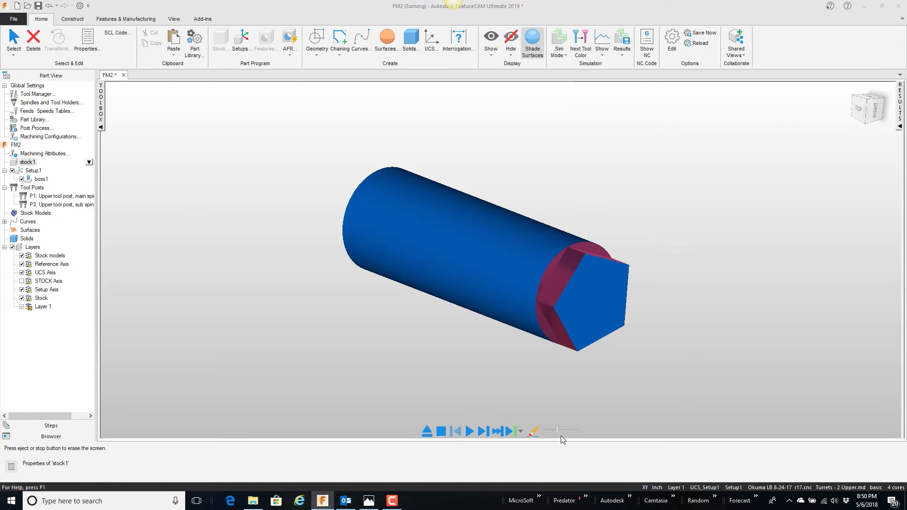
pyautogui.click(469, 432)
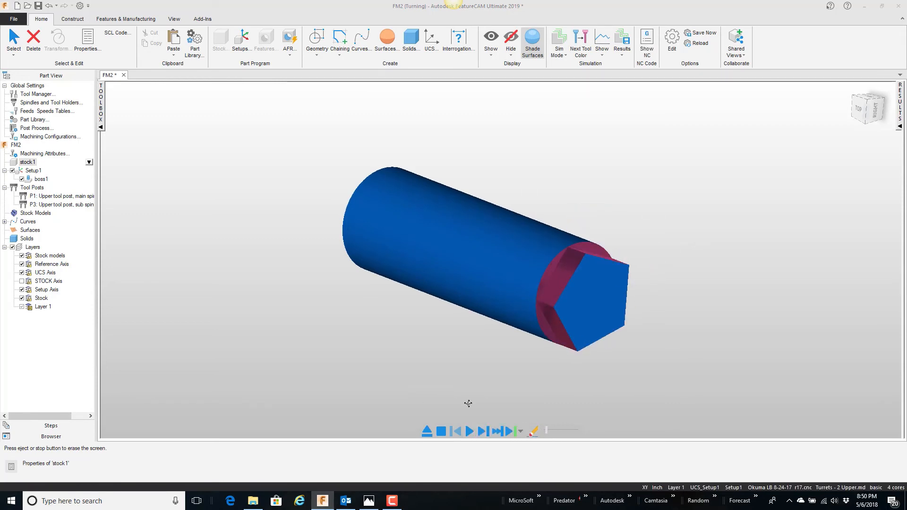
pyautogui.click(470, 431)
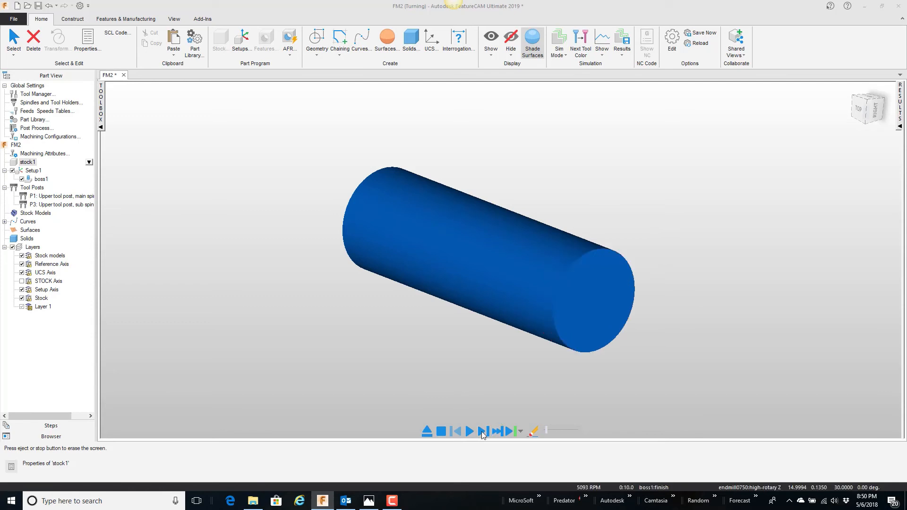
pyautogui.click(483, 431)
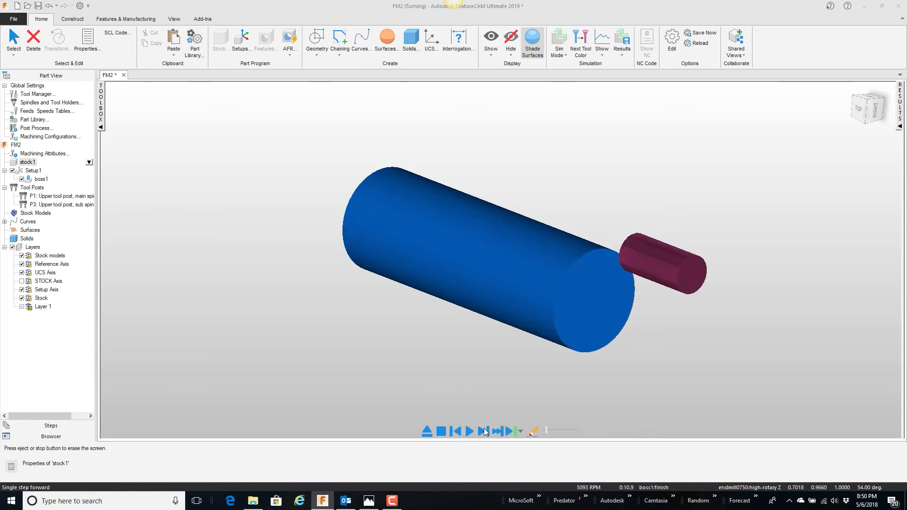
pyautogui.click(483, 431)
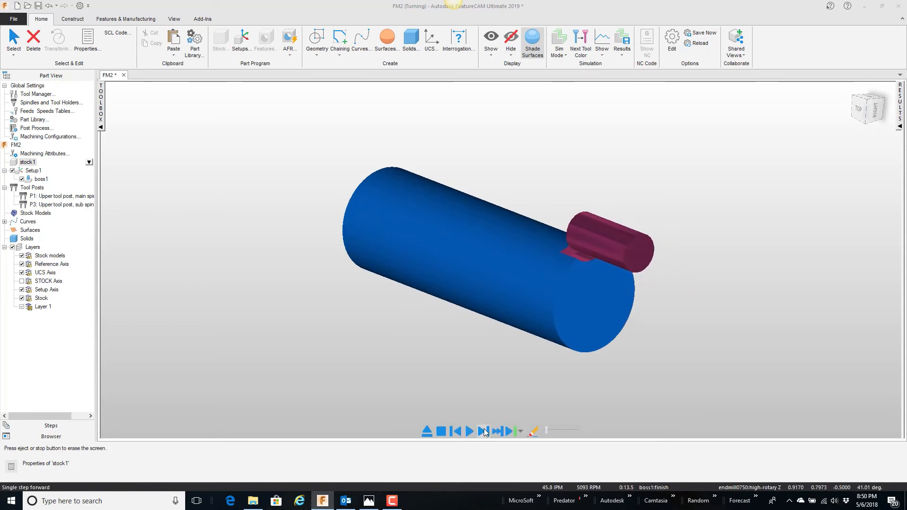
pyautogui.click(484, 431)
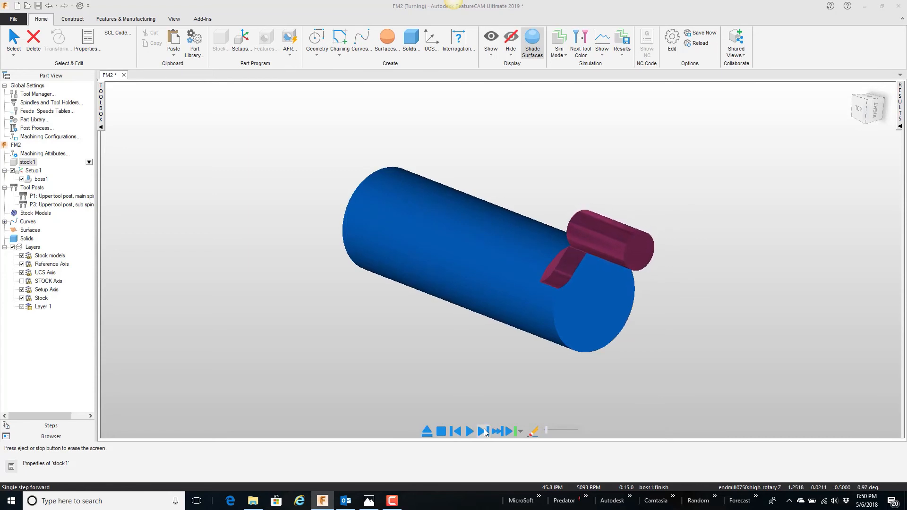
pyautogui.click(470, 431)
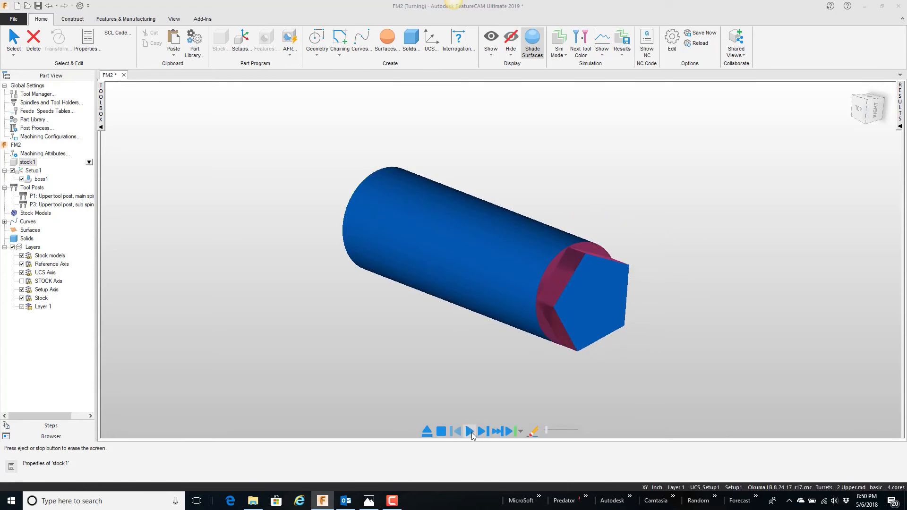
pyautogui.click(440, 432)
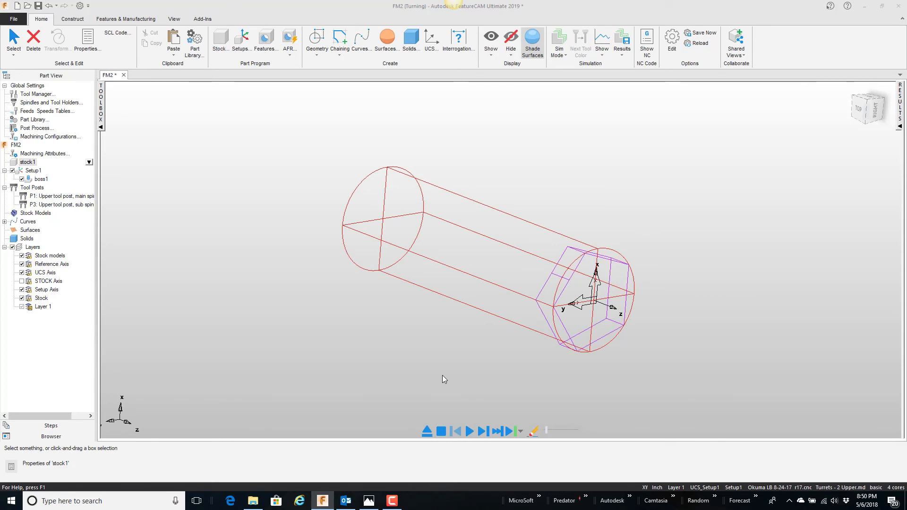
# Set boss1 to 'Cut feature using Y Axis coordinates' and run the 3D simulation of the pentagon cut.
pyautogui.click(40, 178)
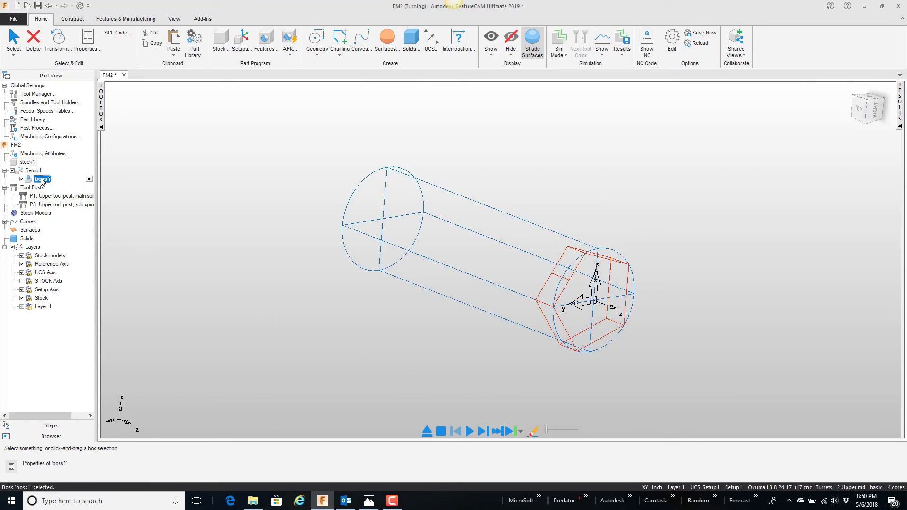
pyautogui.doubleClick(40, 178)
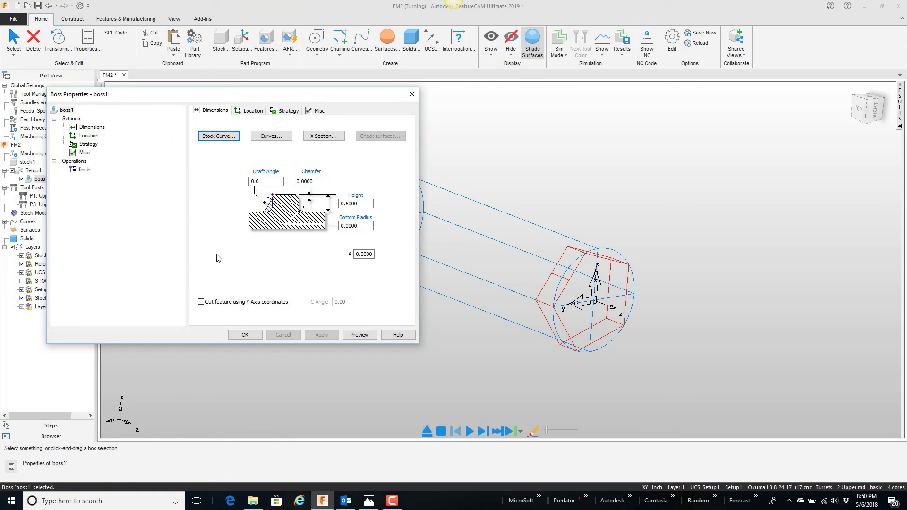
pyautogui.click(201, 302)
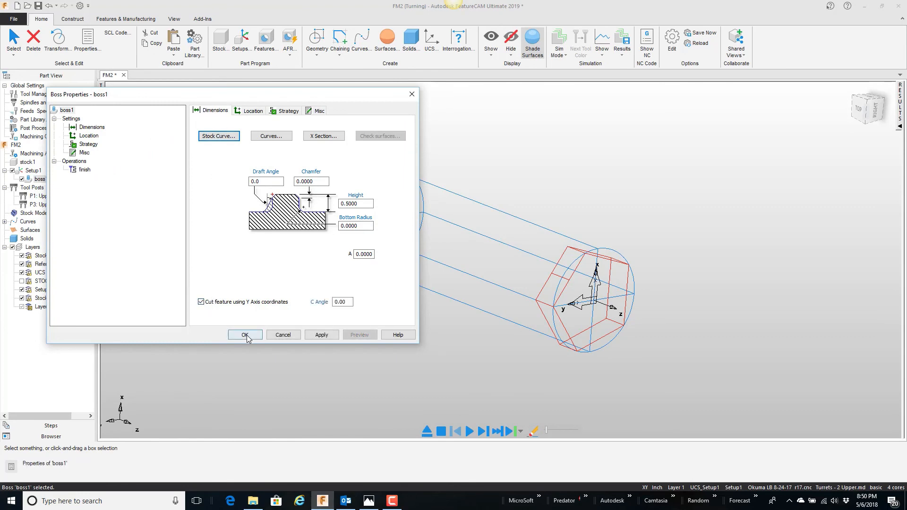
pyautogui.click(245, 335)
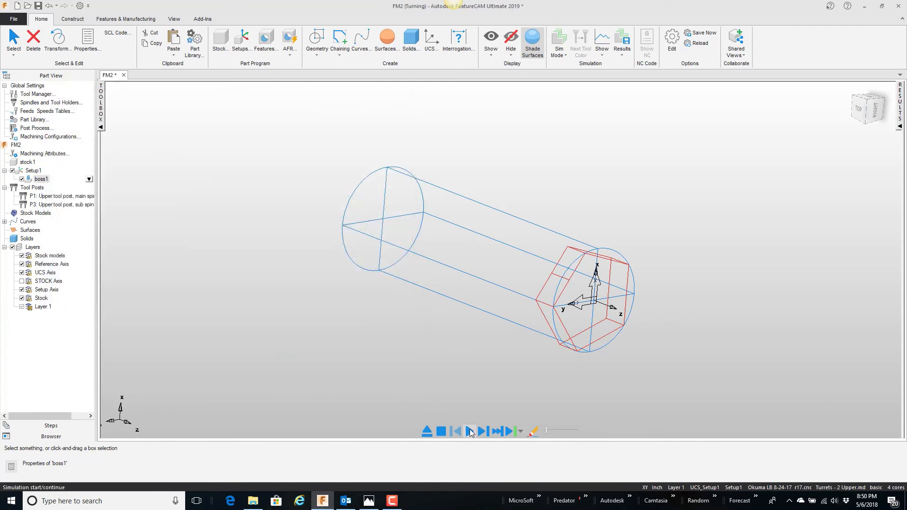
pyautogui.click(470, 431)
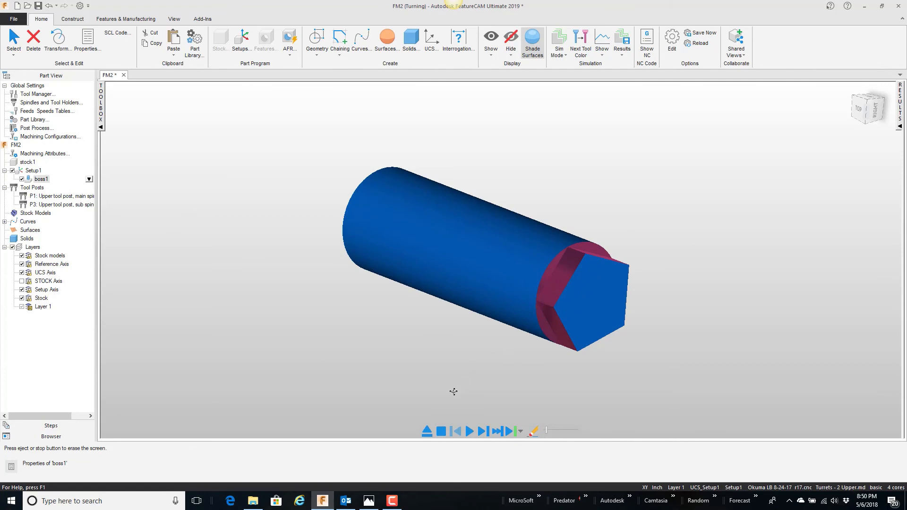
# Stop and eject the 3D simulation, returning to the wireframe bar with pentagon outline.
pyautogui.click(441, 432)
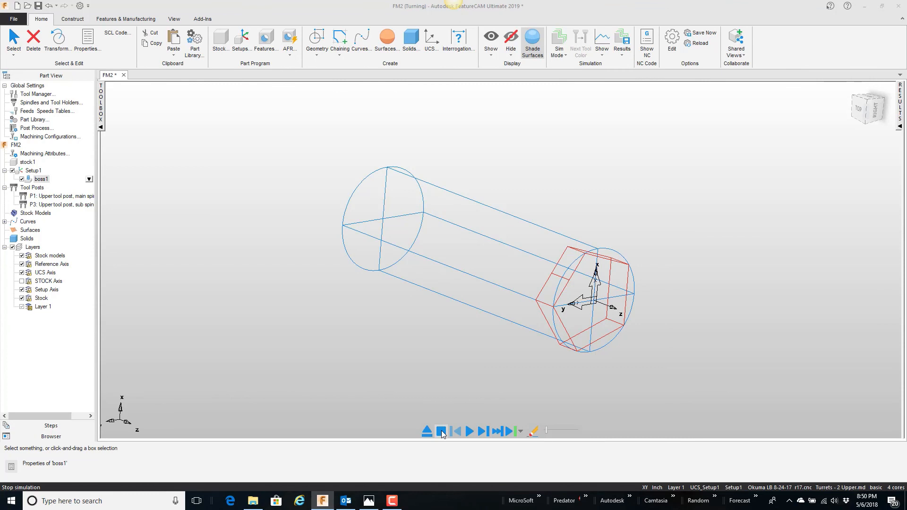
pyautogui.click(442, 431)
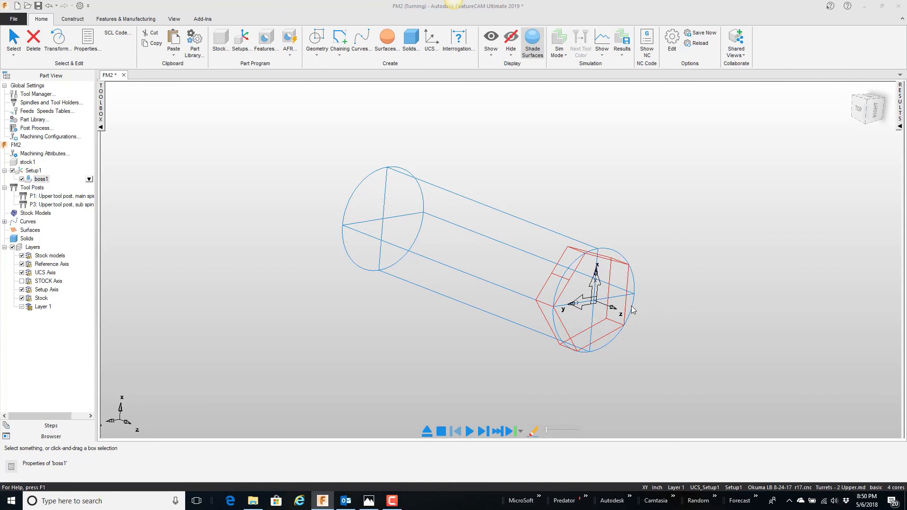
pyautogui.moveTo(578, 267)
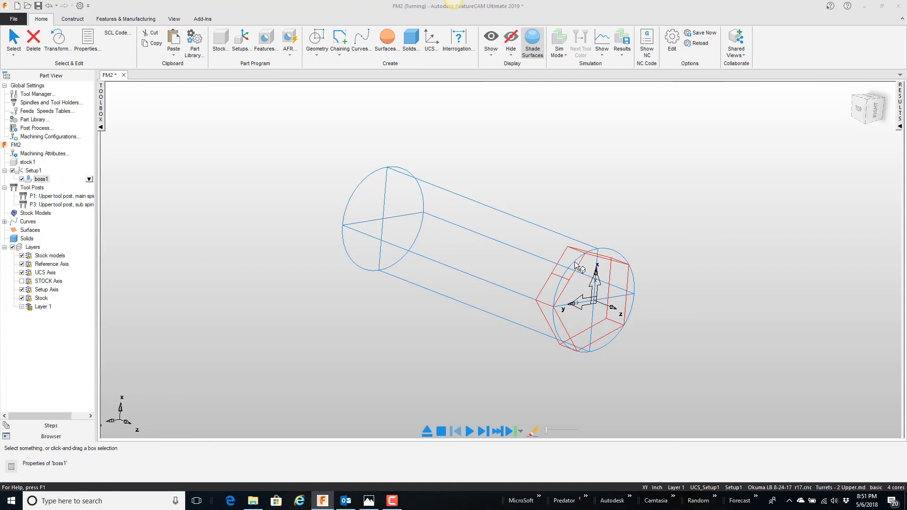
pyautogui.moveTo(643, 262)
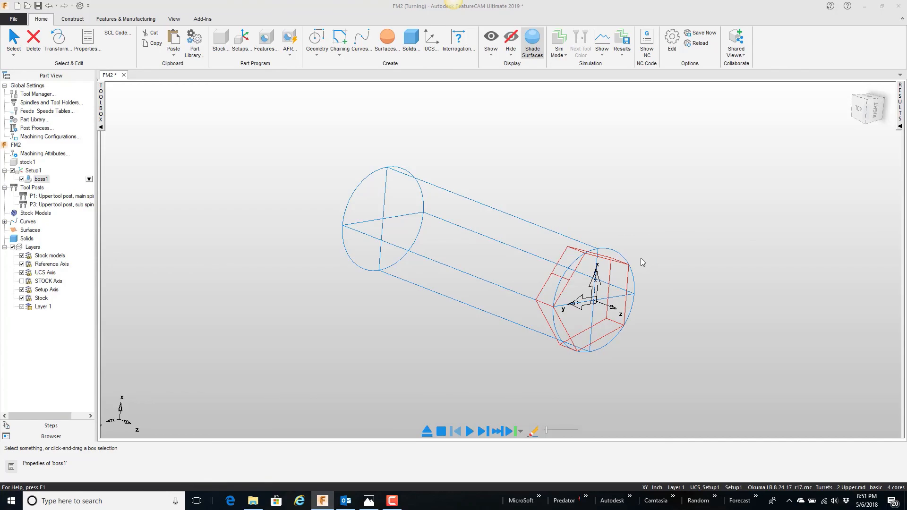